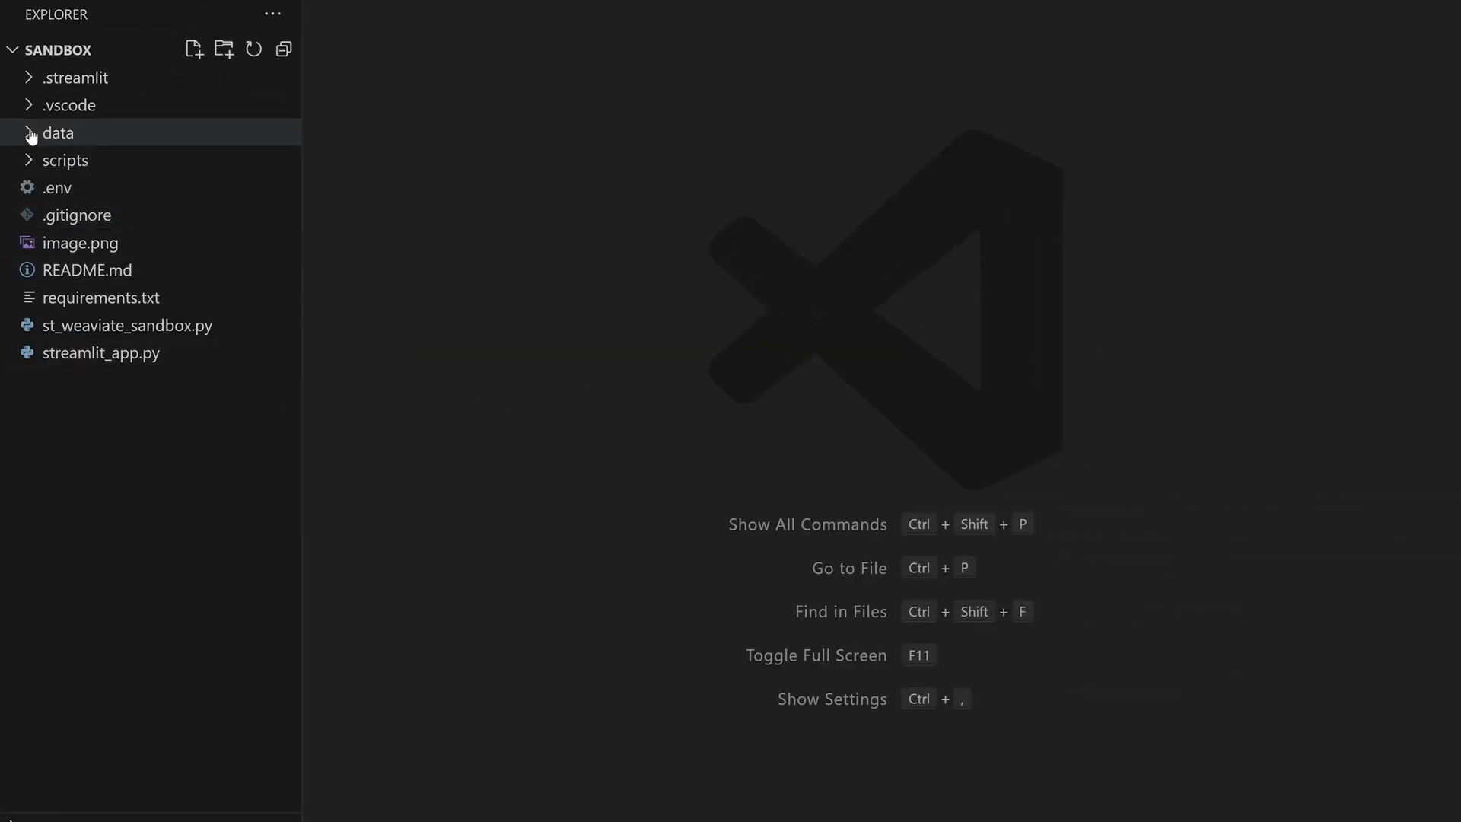
Step: Browse the data folders and open the playlist audio download and total-hours scripts
click(58, 133)
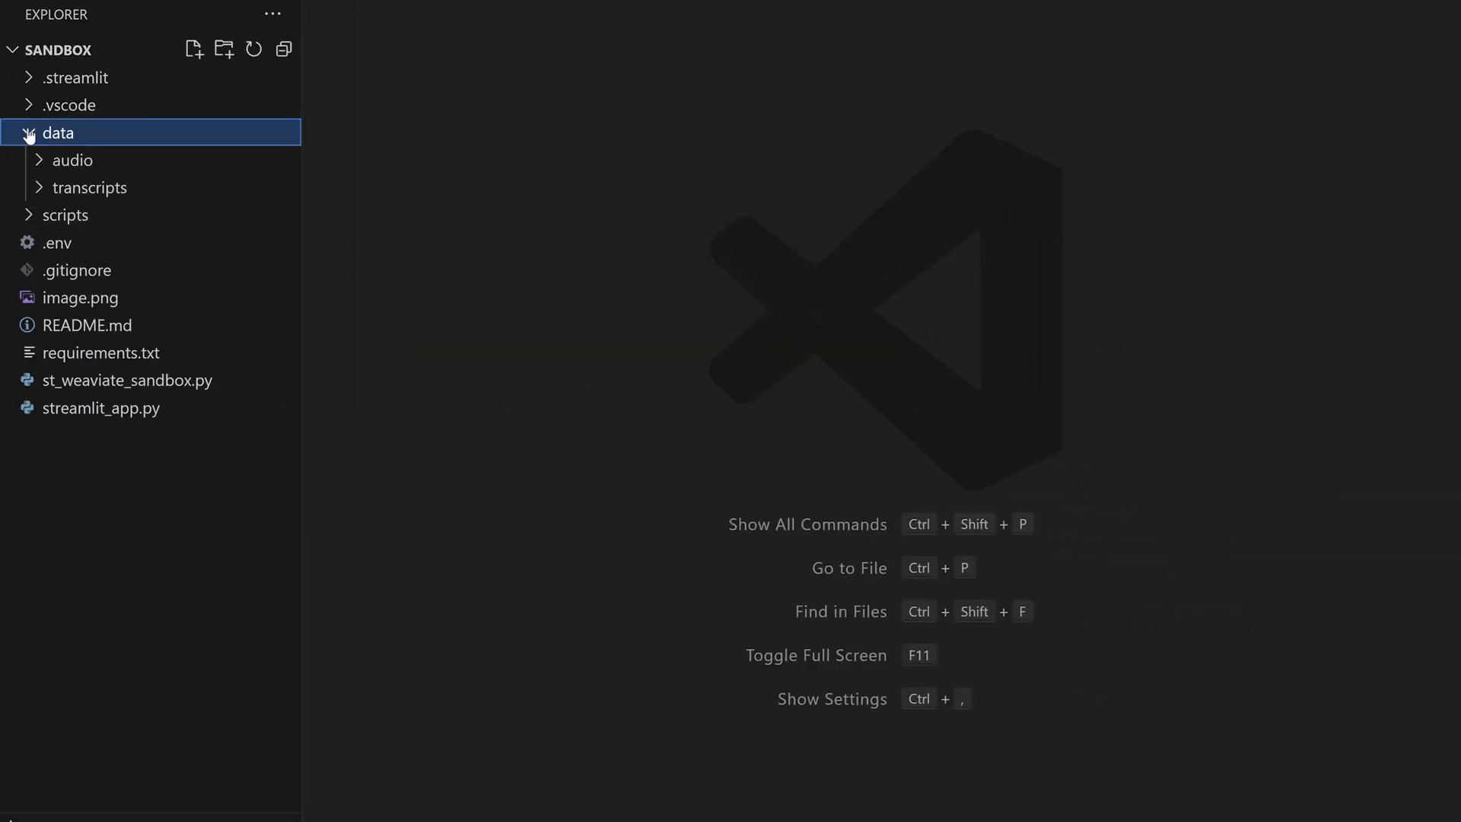
click(88, 187)
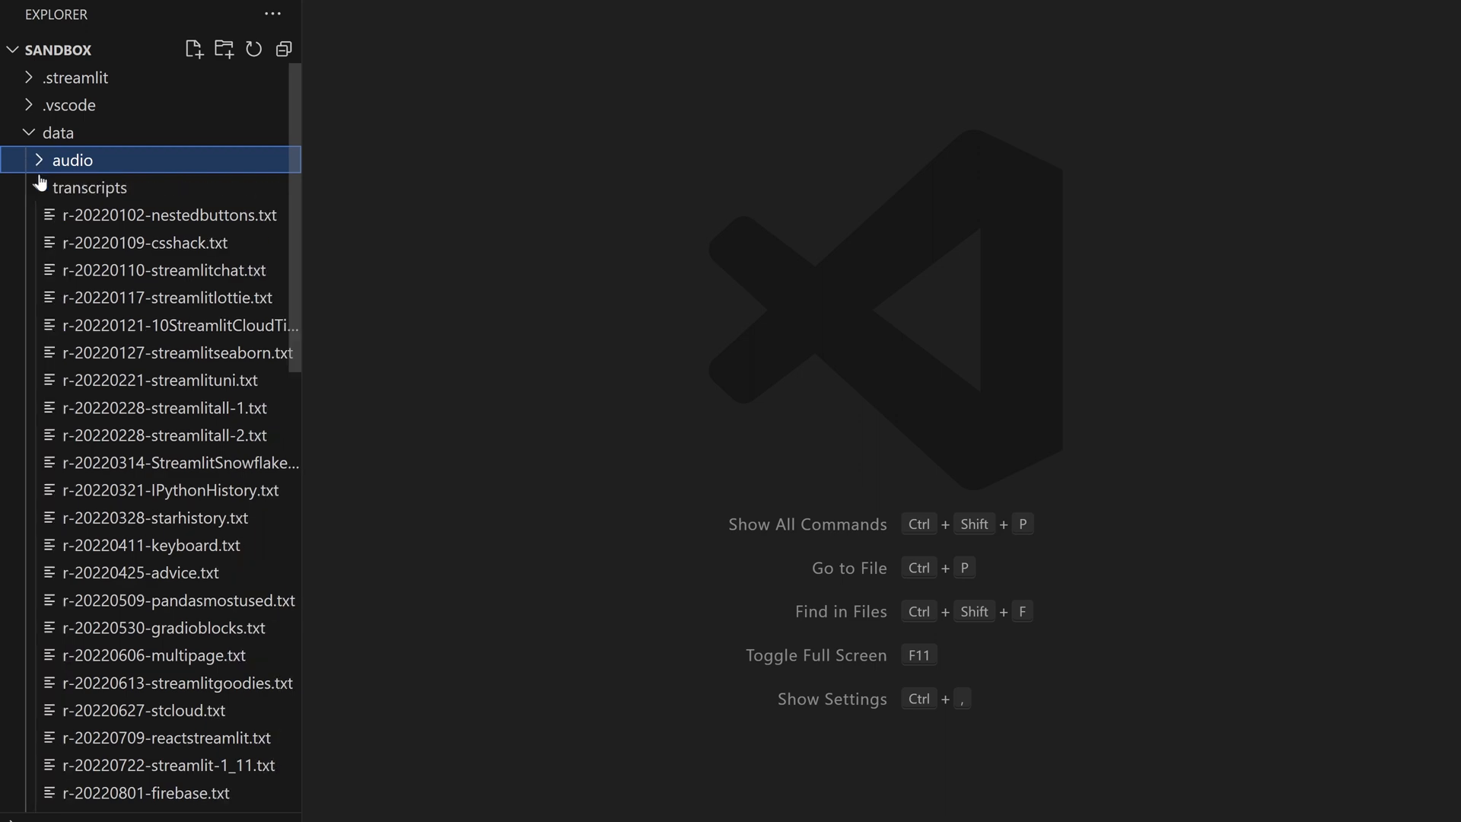
click(59, 132)
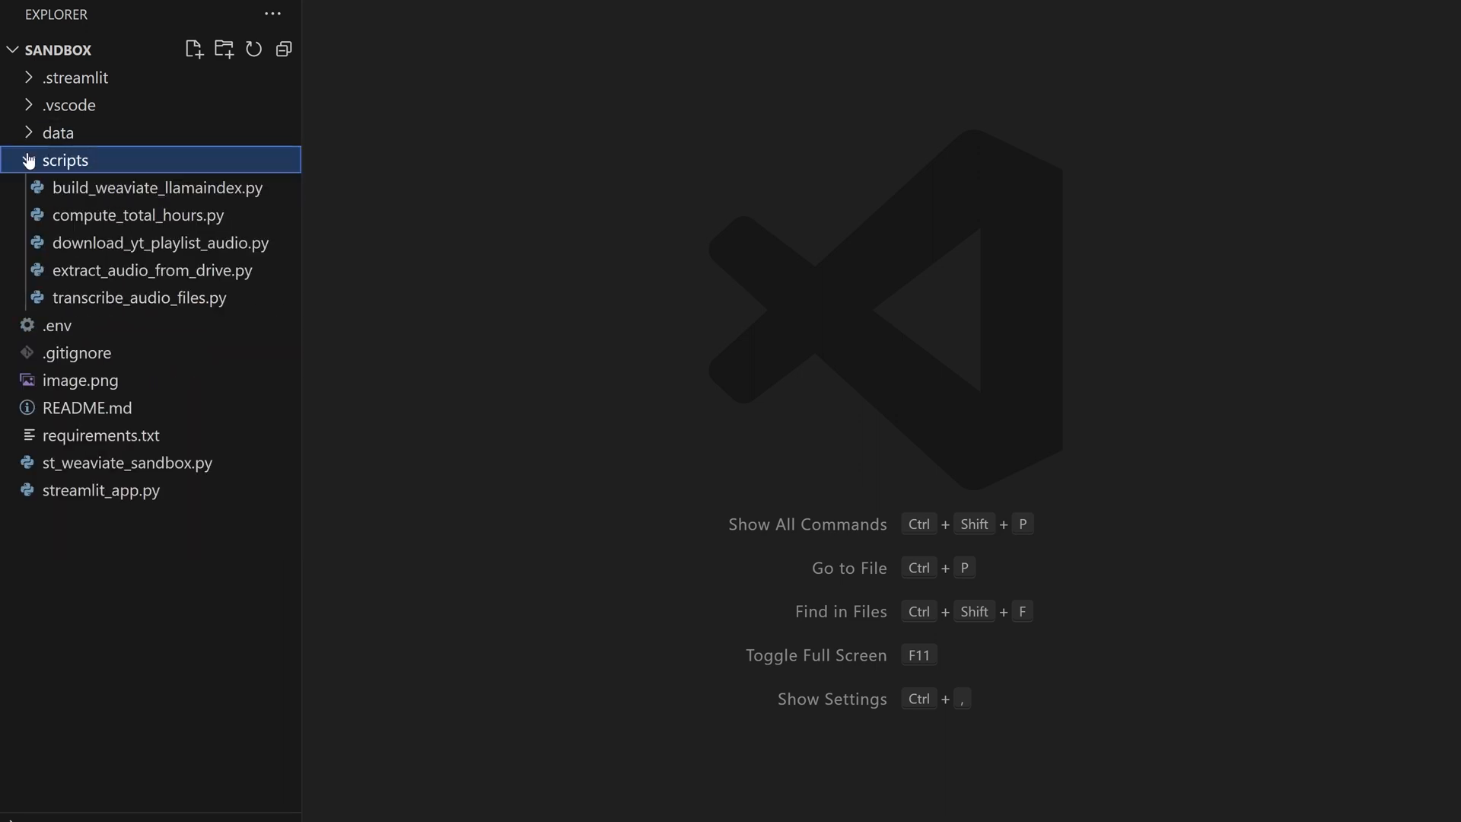
click(160, 242)
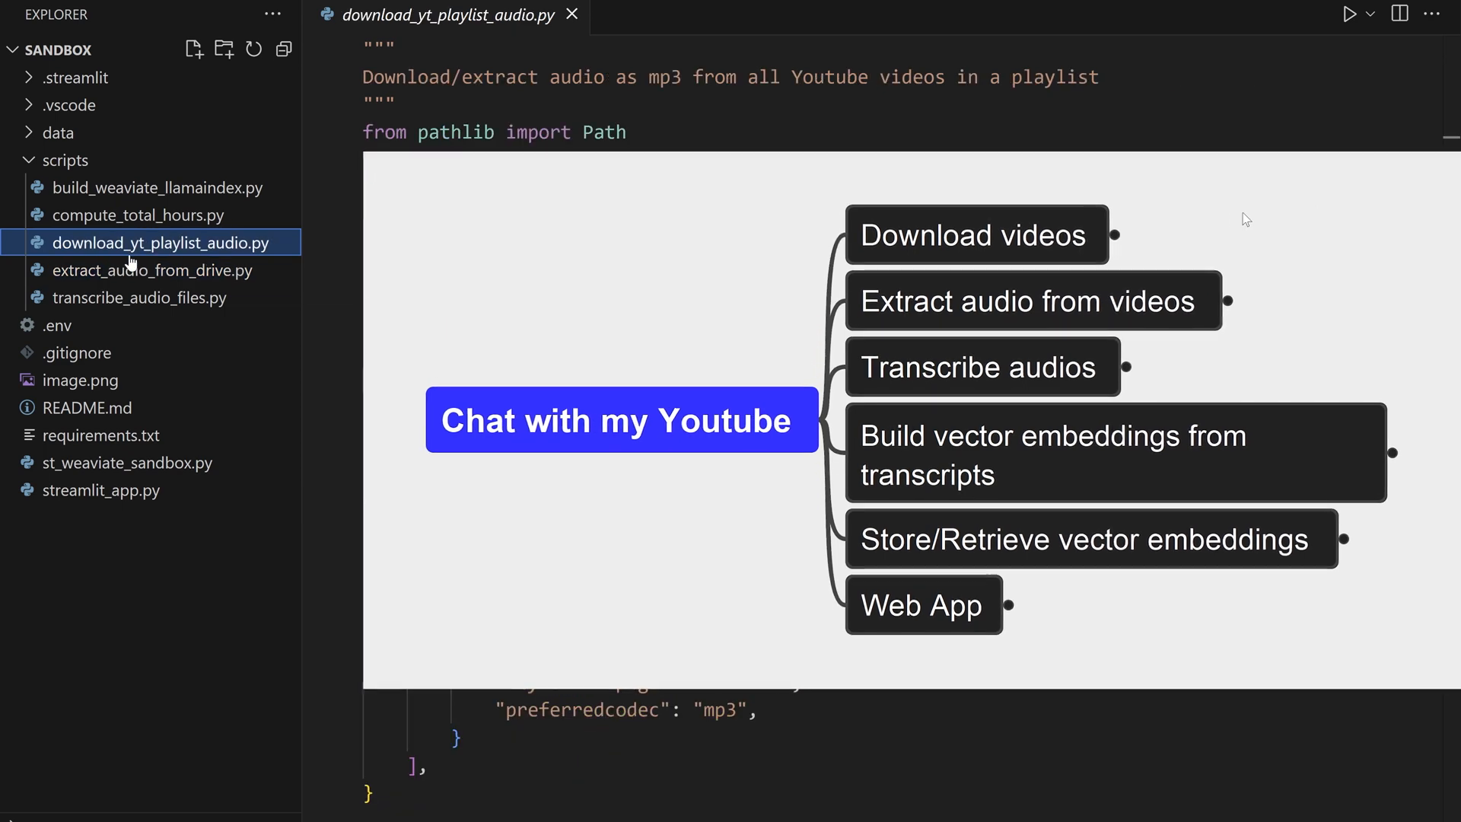
click(67, 159)
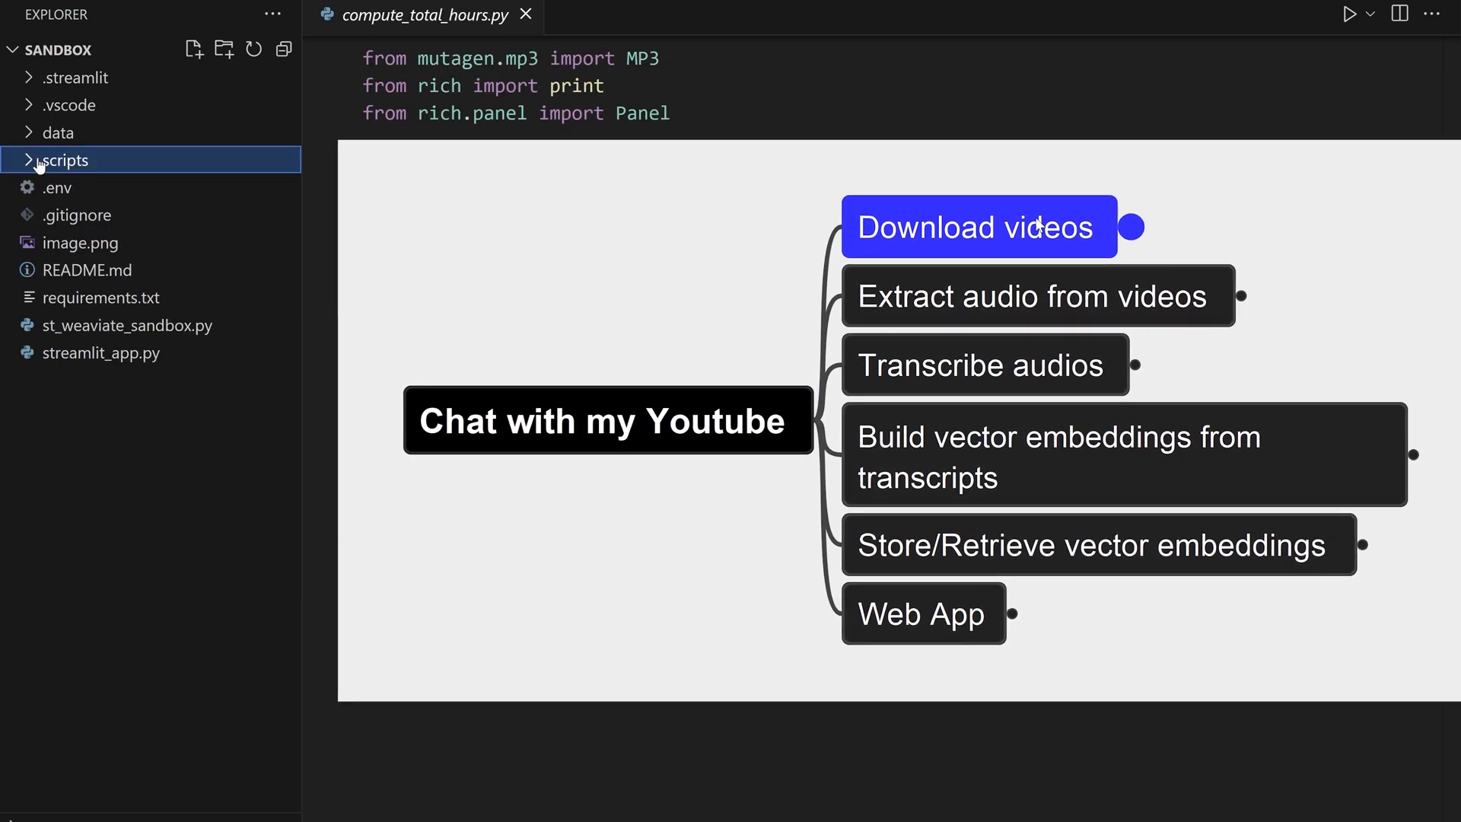
Step: Open the .env and .streamlit/secrets.toml files holding the API keys
click(59, 187)
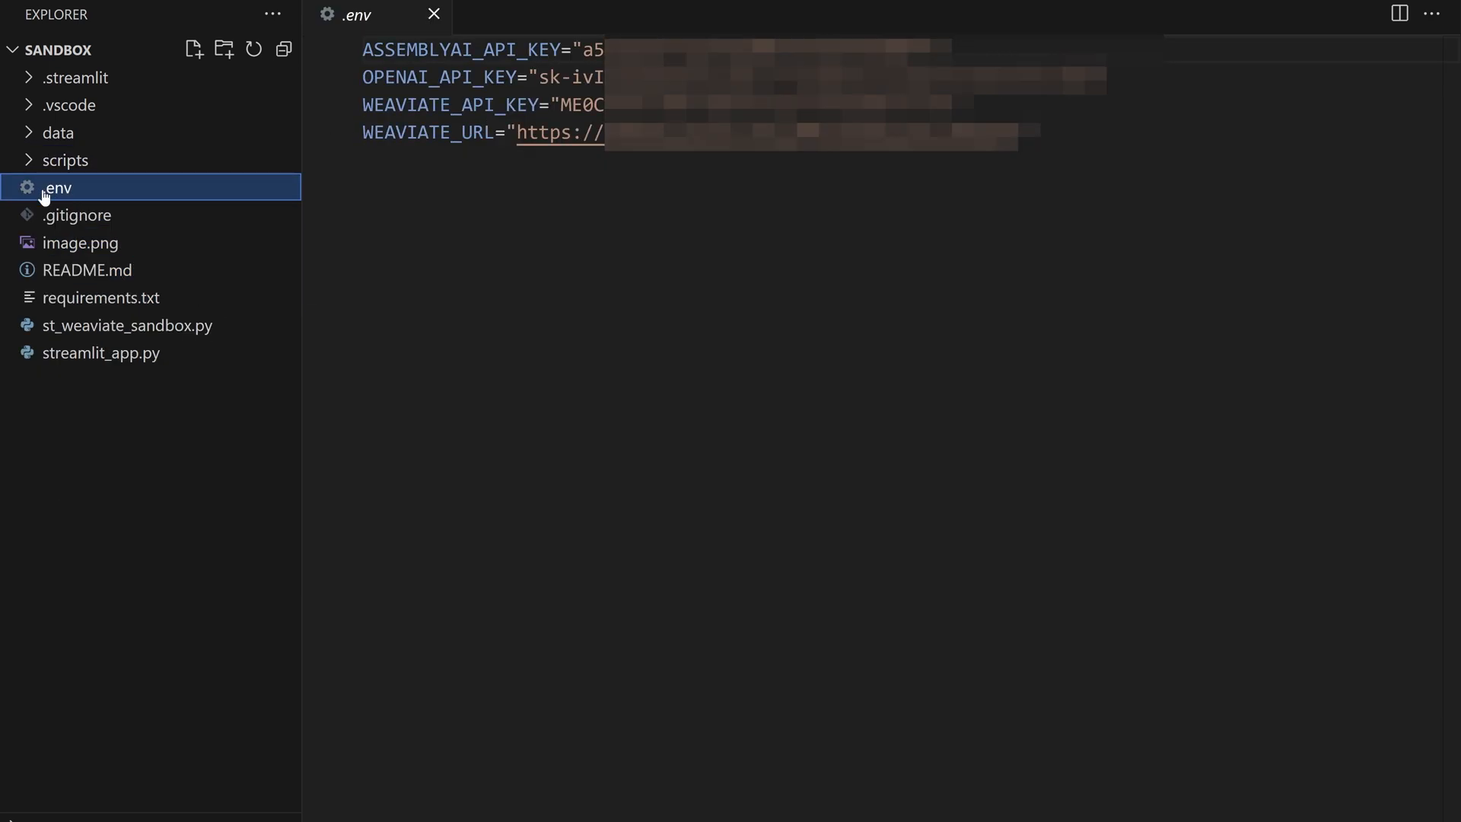
click(78, 78)
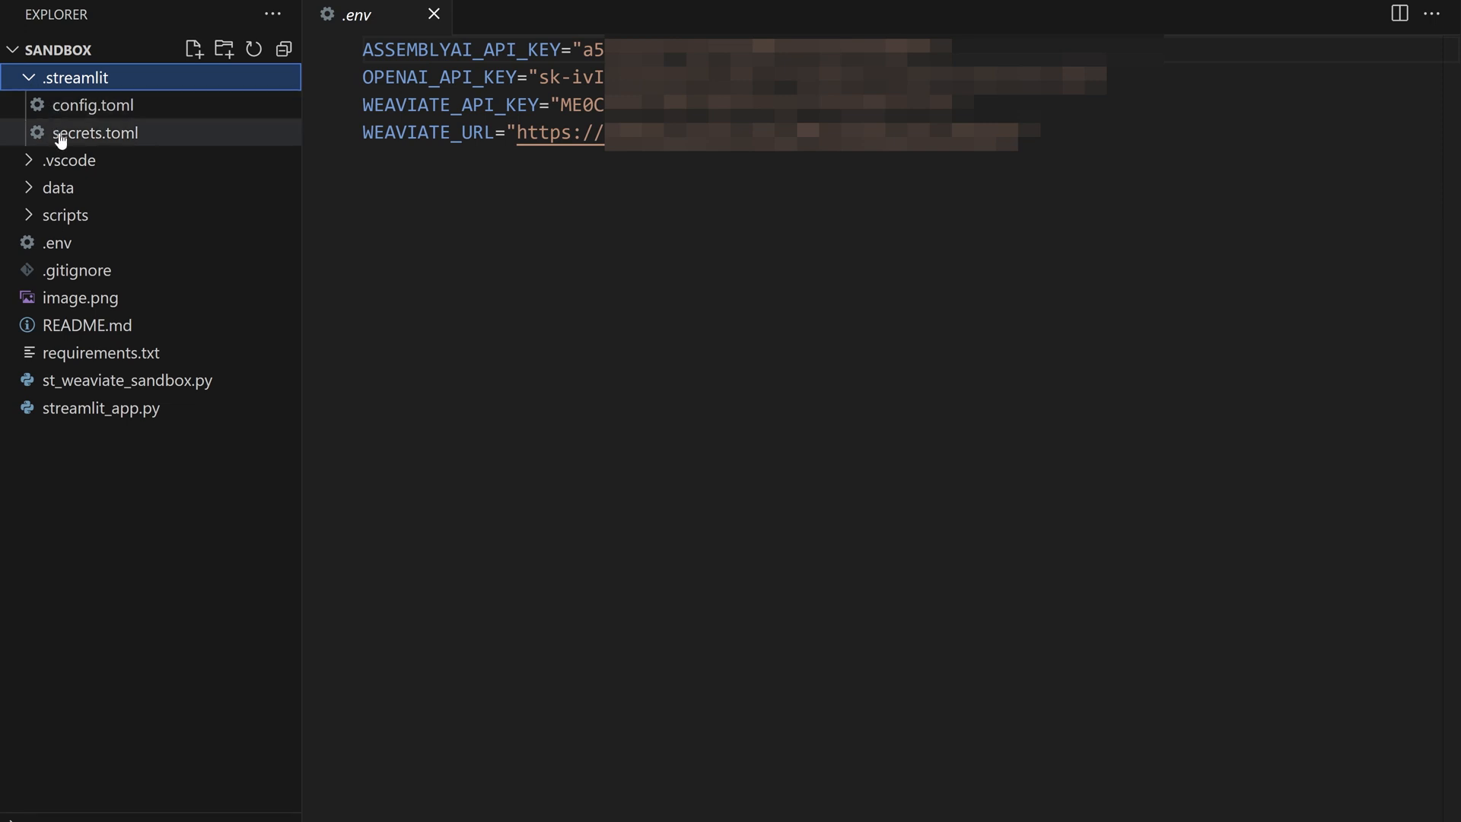
click(96, 133)
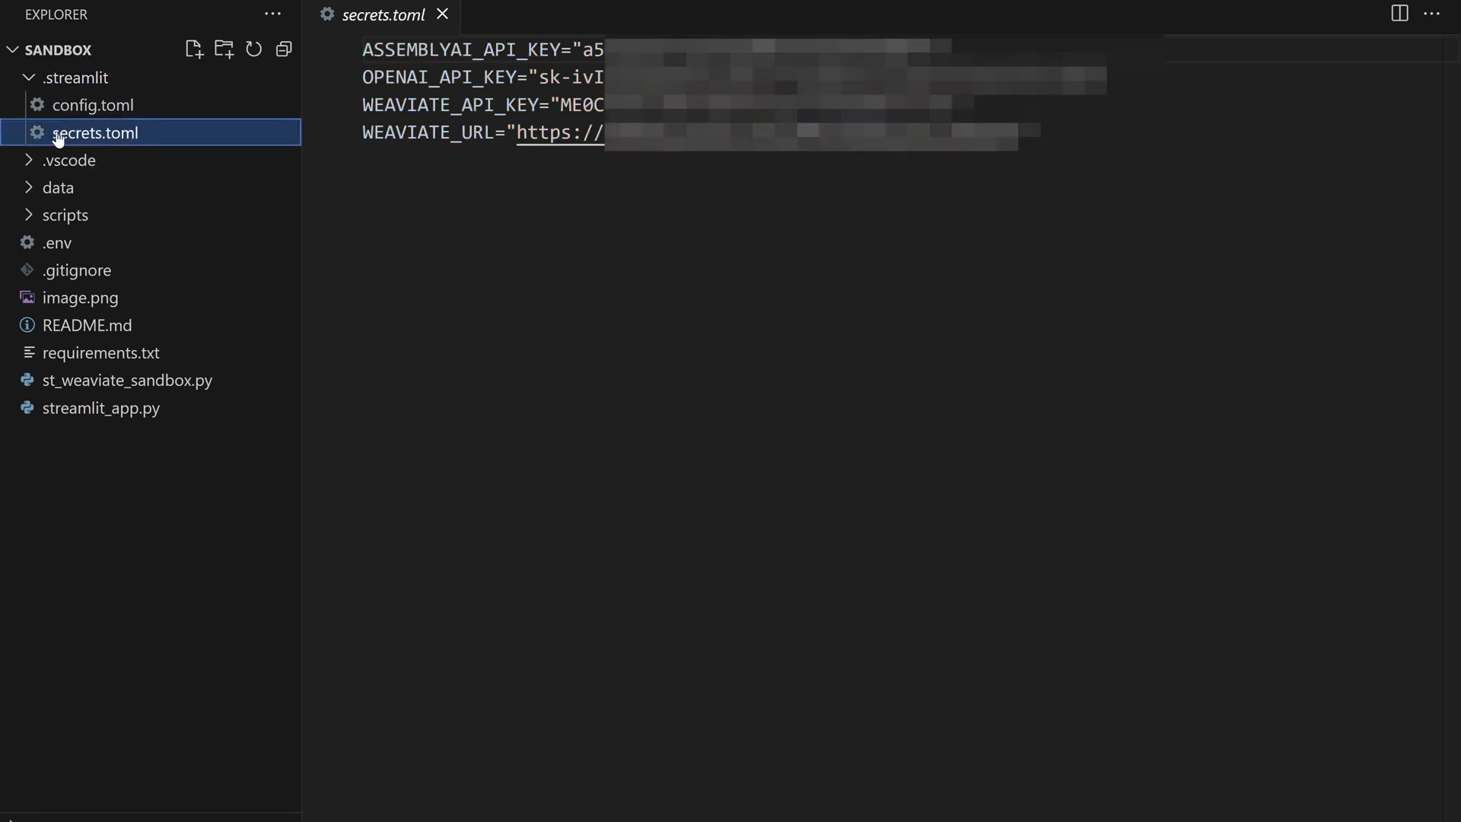
click(76, 78)
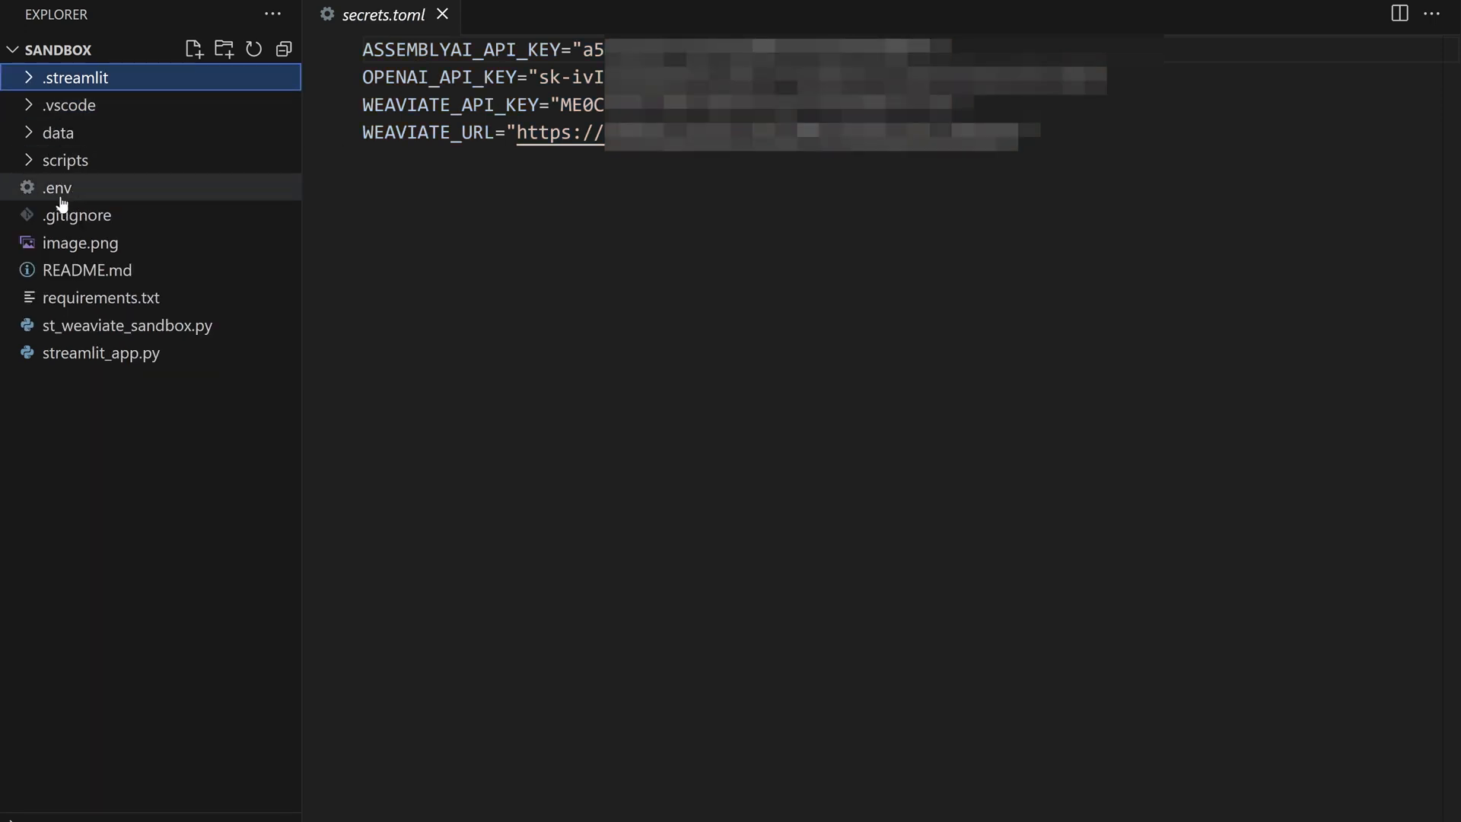
click(79, 215)
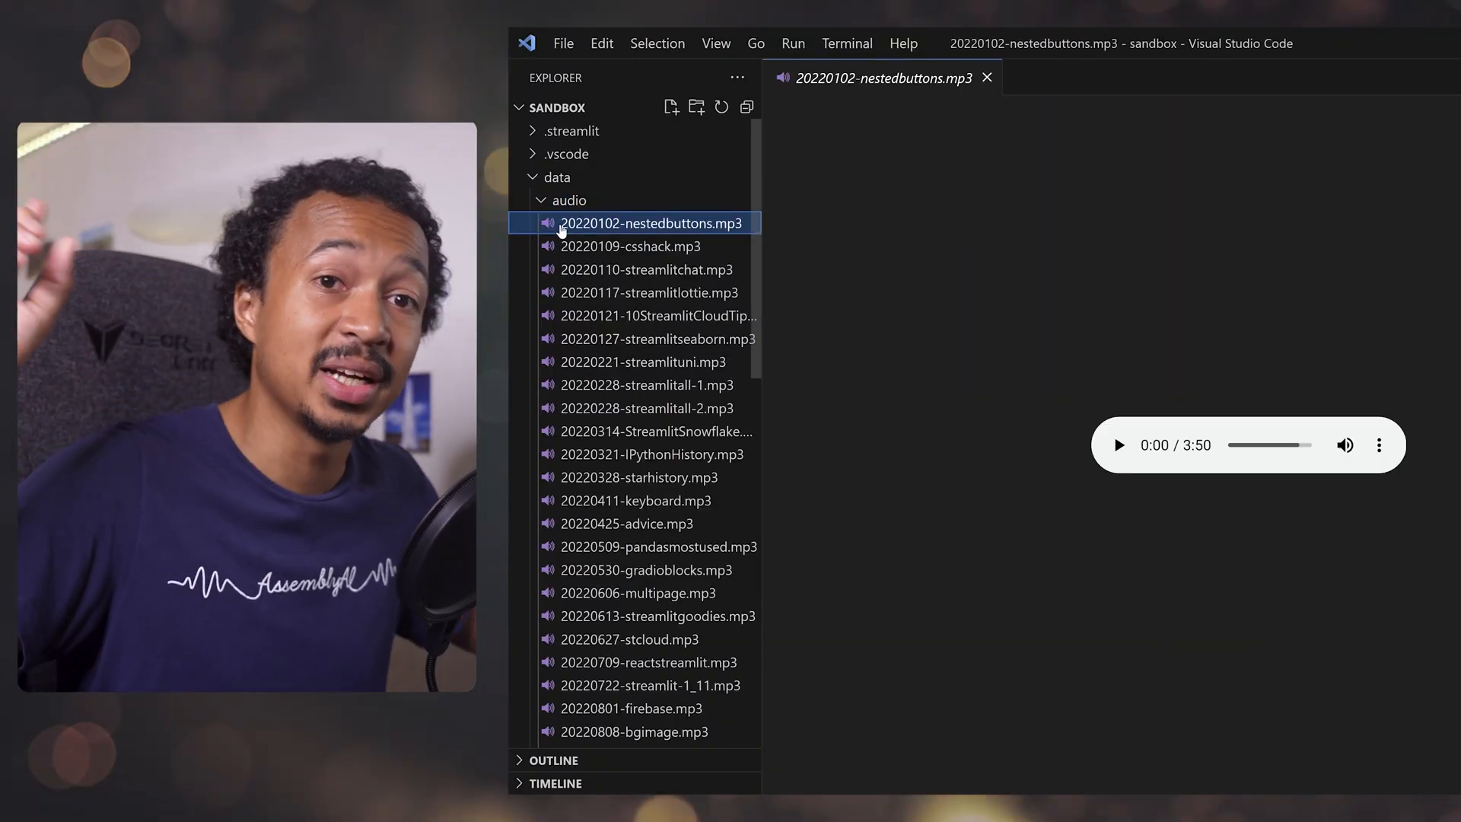
Step: Open 20220102-nestedbuttons.mp3 from data/audio in the audio preview
click(1119, 444)
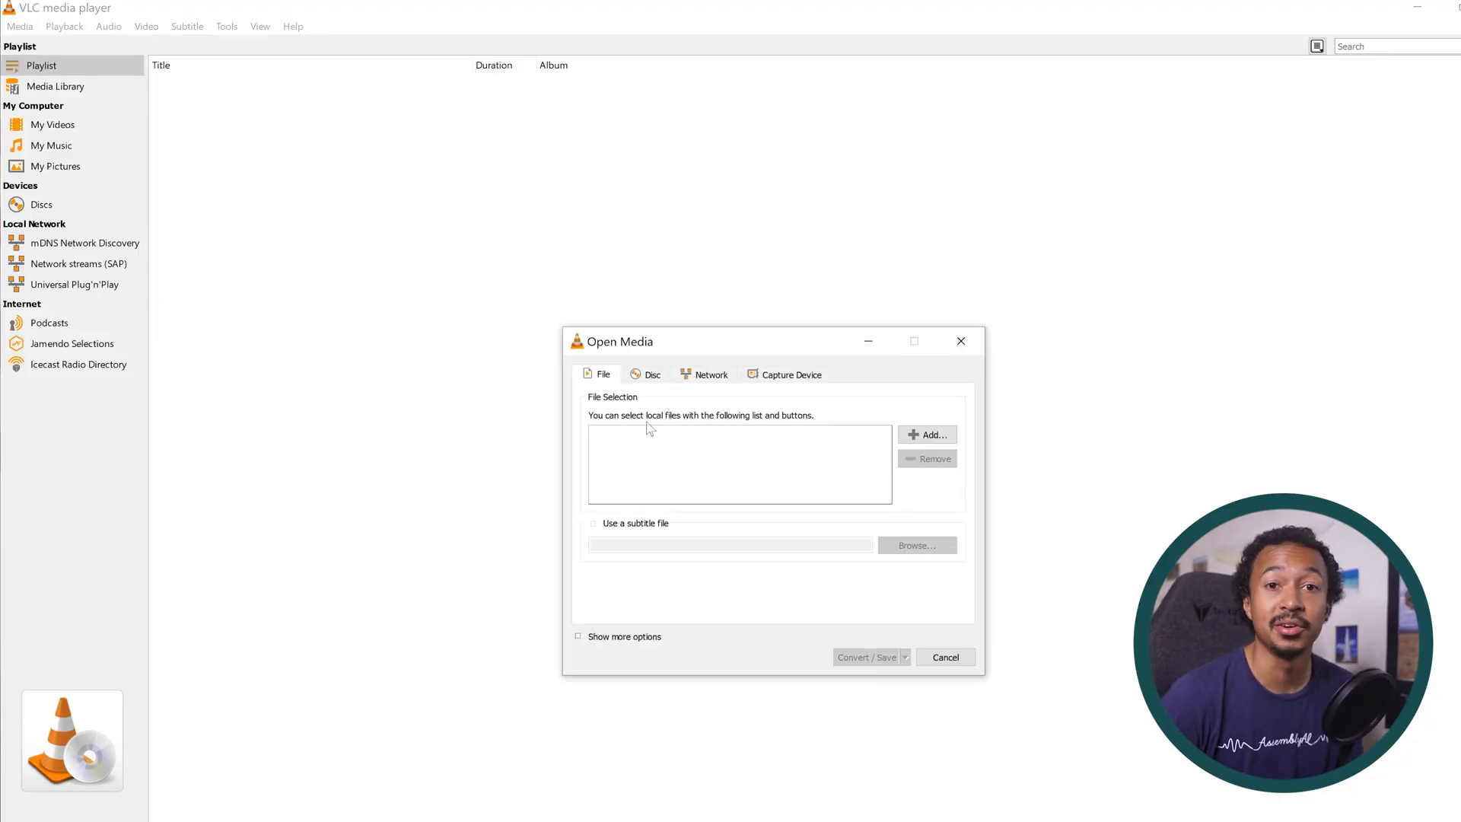
Step: Dismiss VLC's Open Media dialog and scroll through the command-line usage help
click(926, 435)
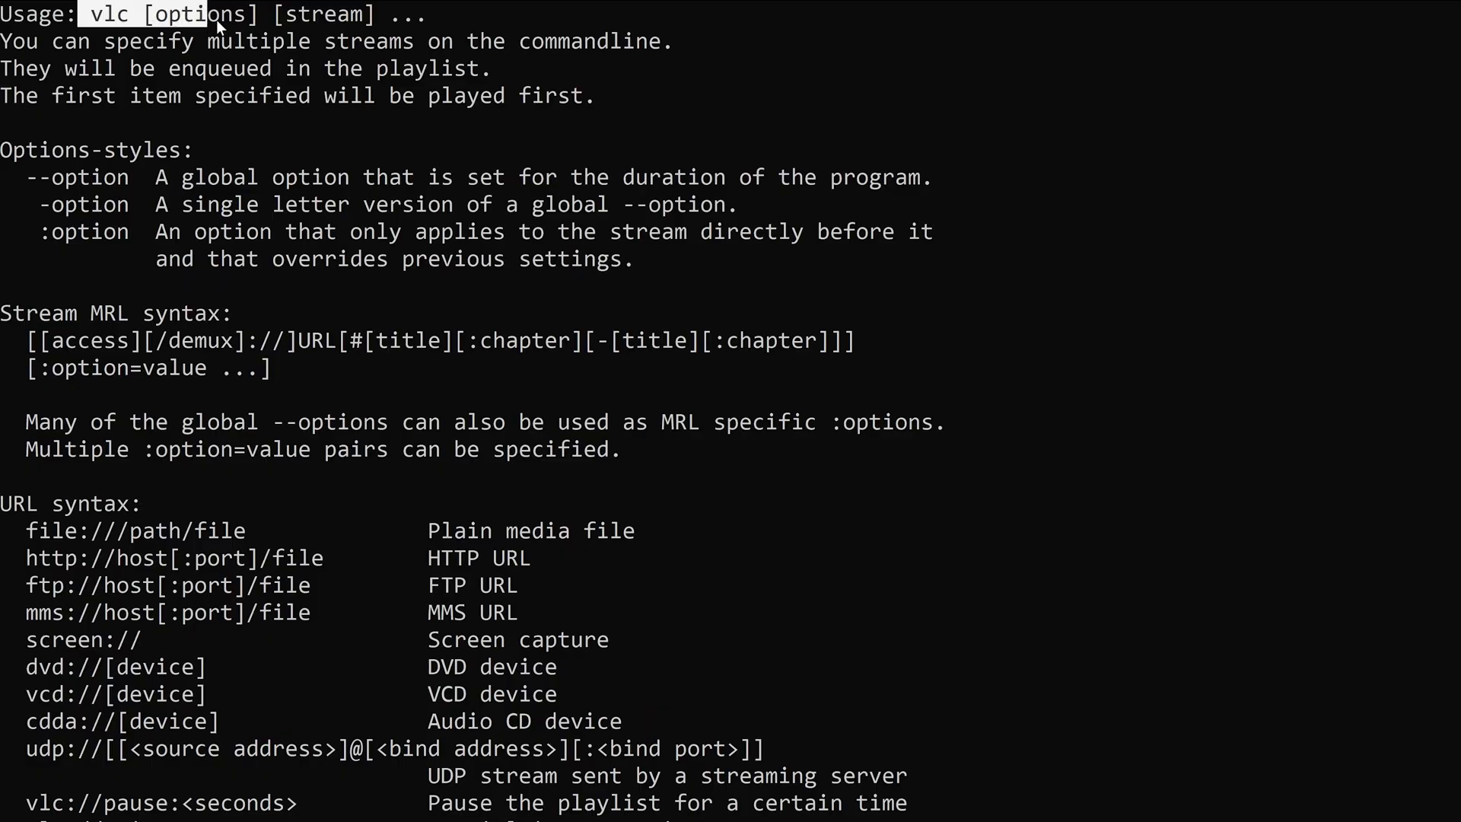
scroll(down, 3)
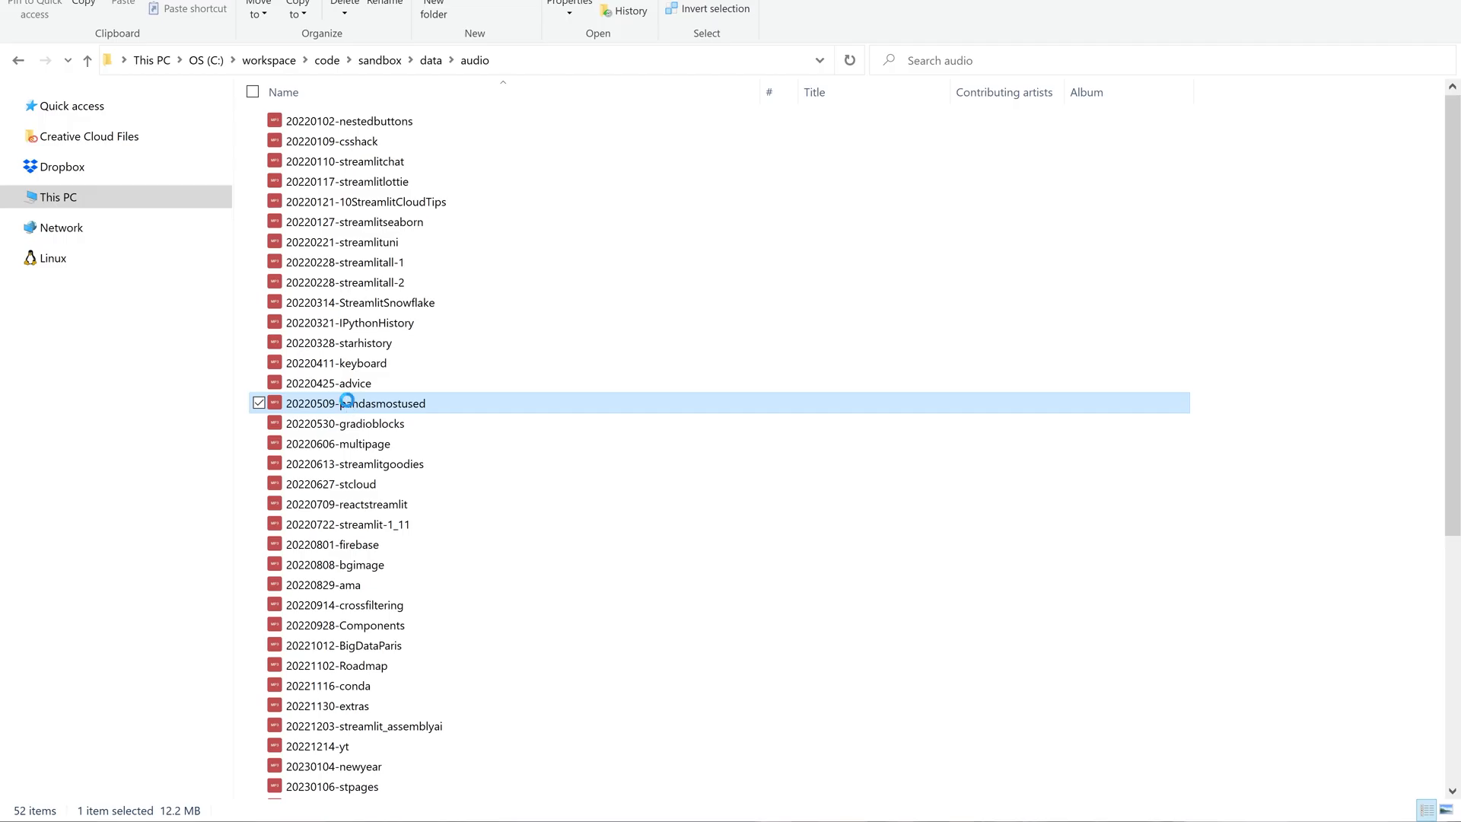
Step: Show Properties for the 20220509-pandasmostused audio file
right_click(356, 402)
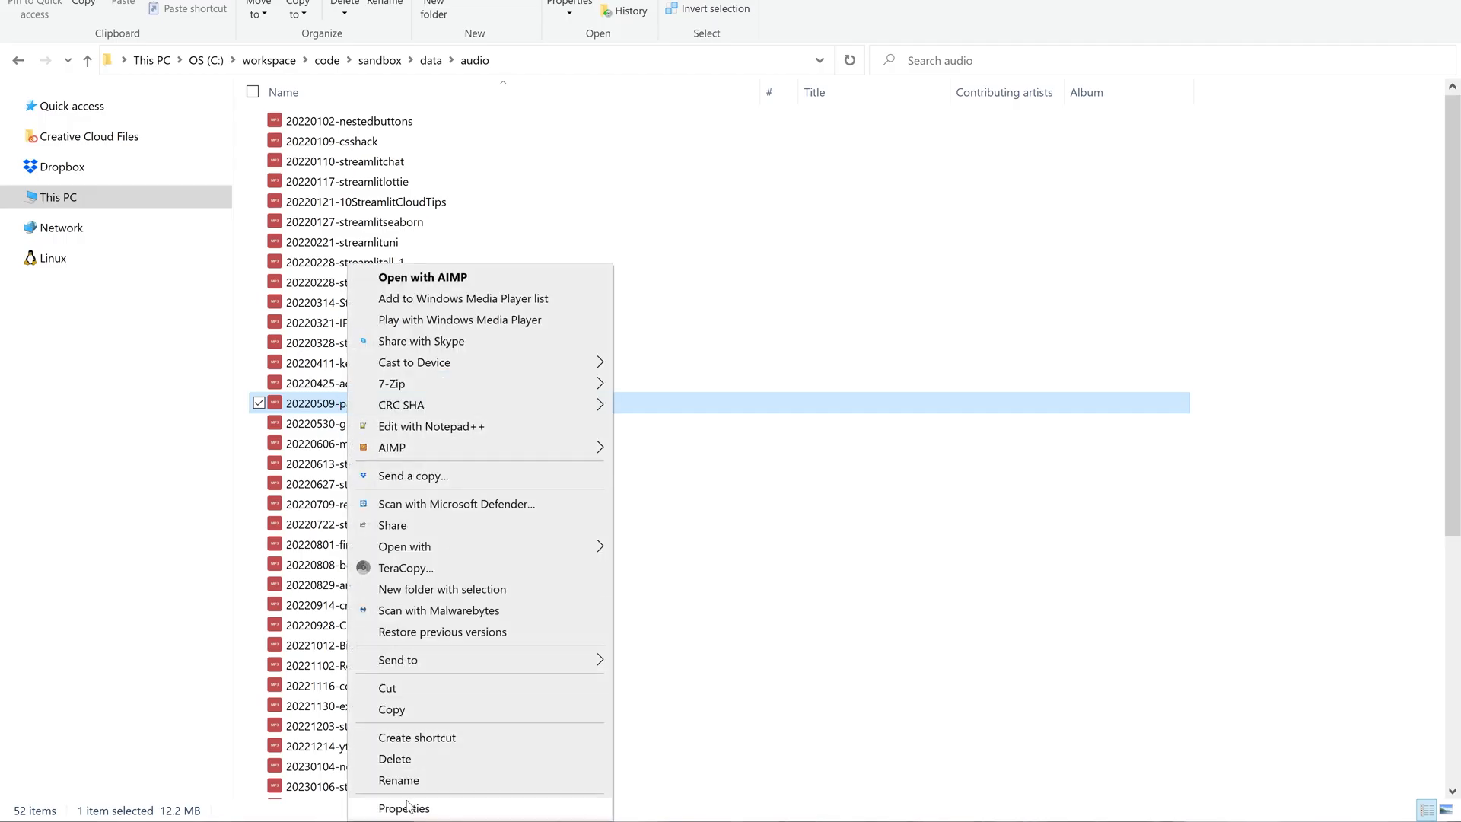
click(403, 808)
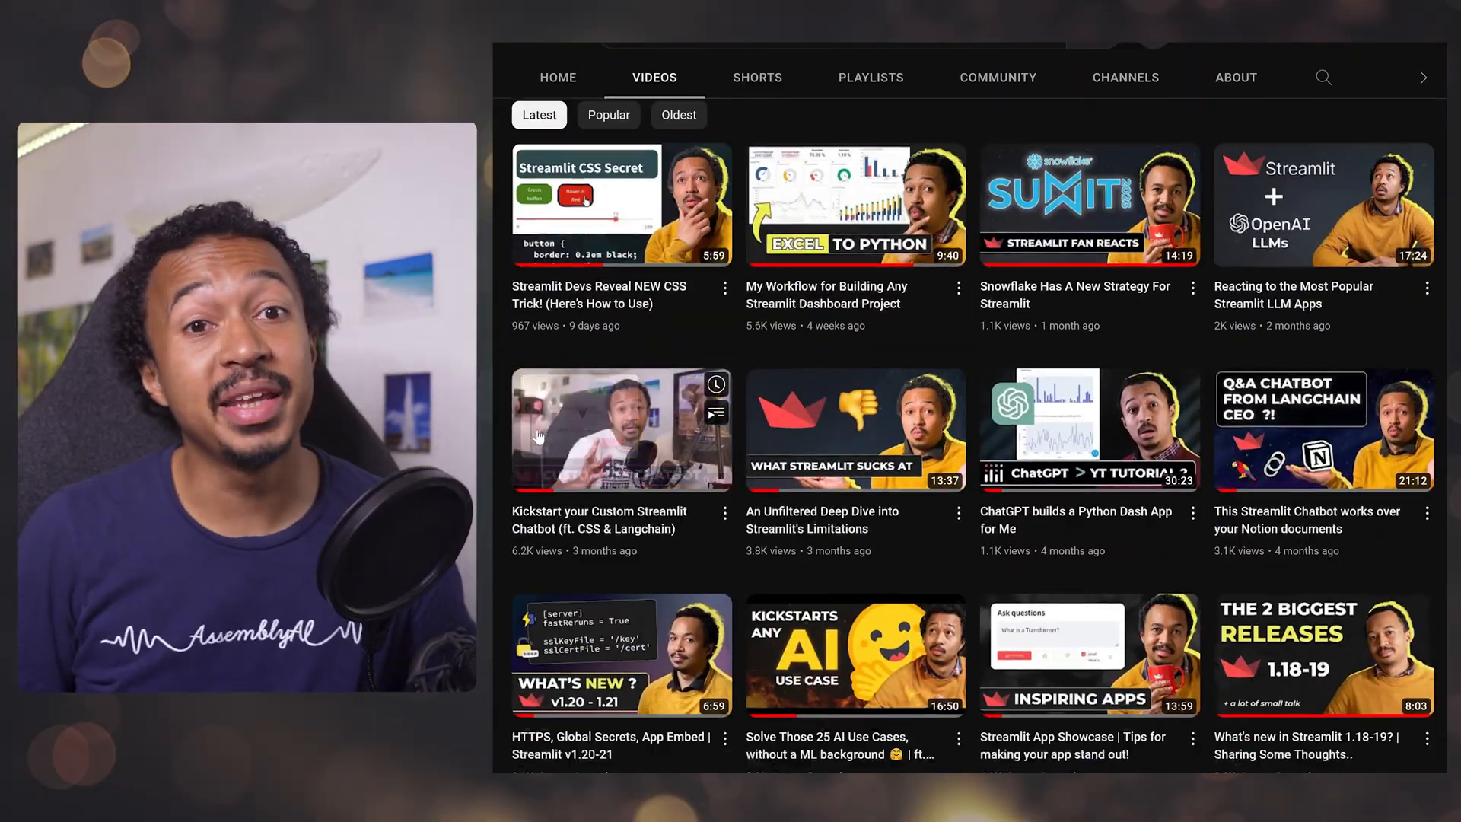
Step: Scroll the Videos grid and play 'Streamlit Devs Reveal NEW CSS Trick!'
scroll(down, 3)
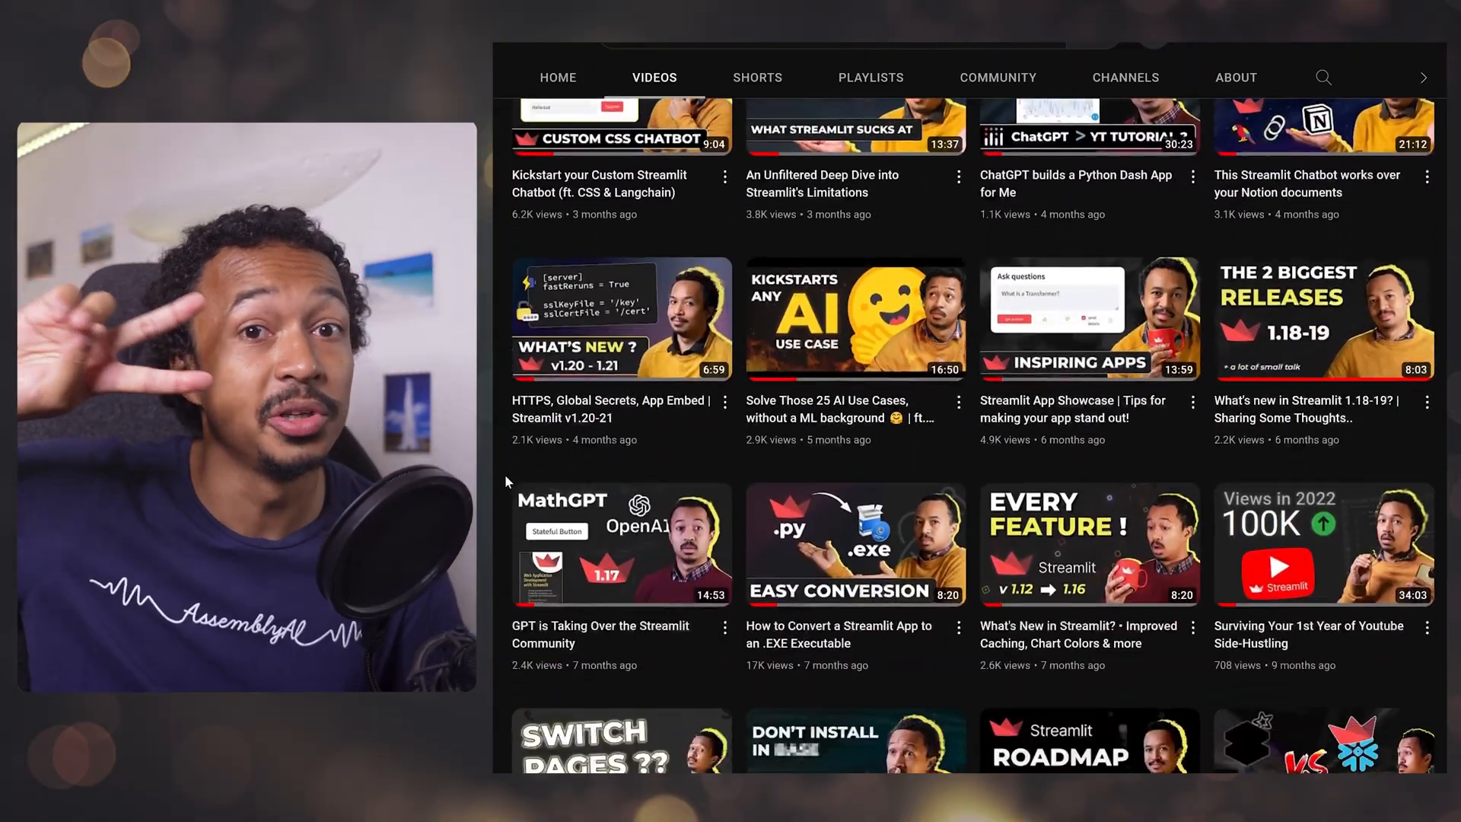
scroll(down, 3)
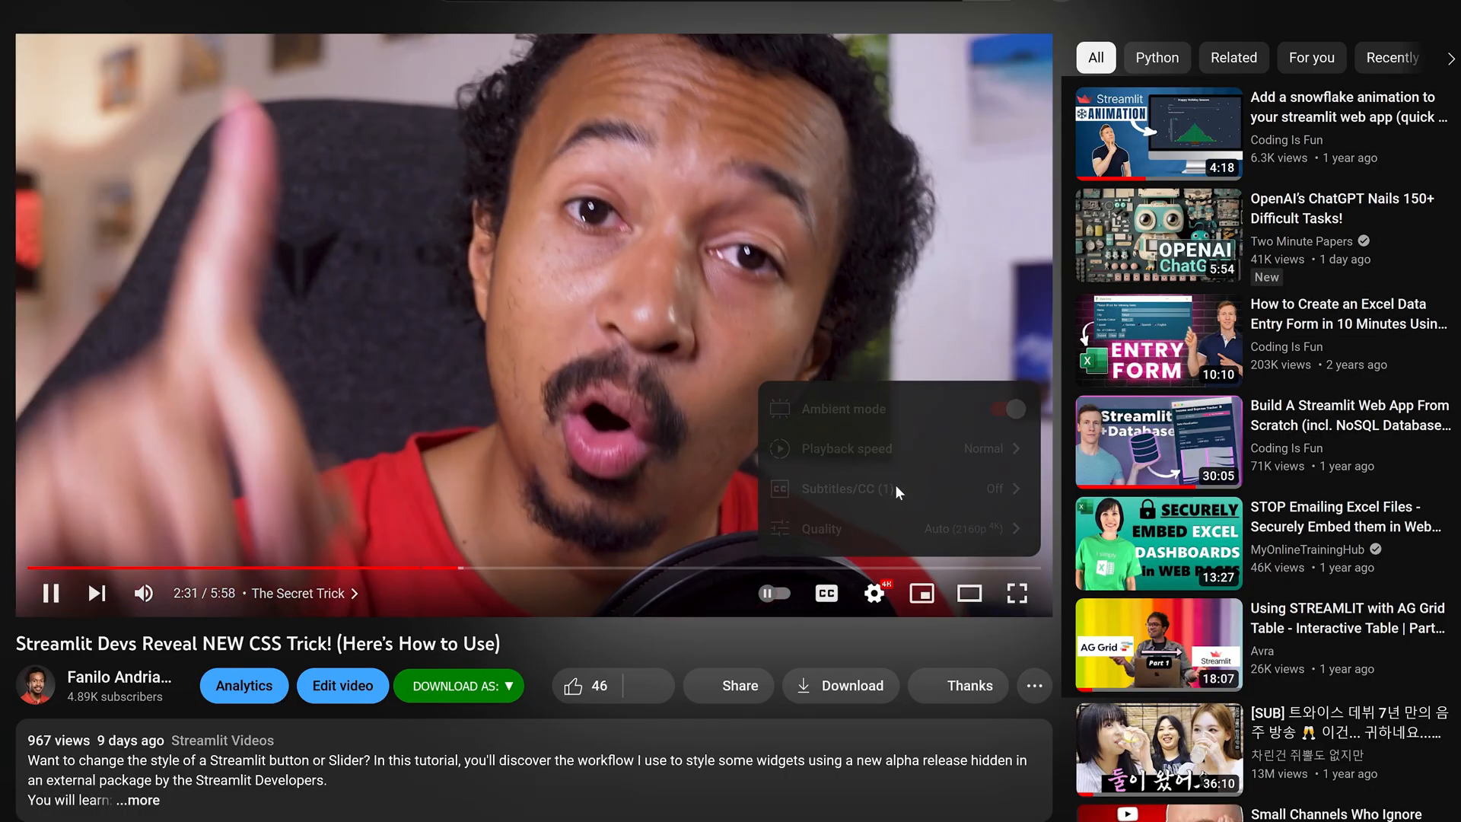
click(834, 489)
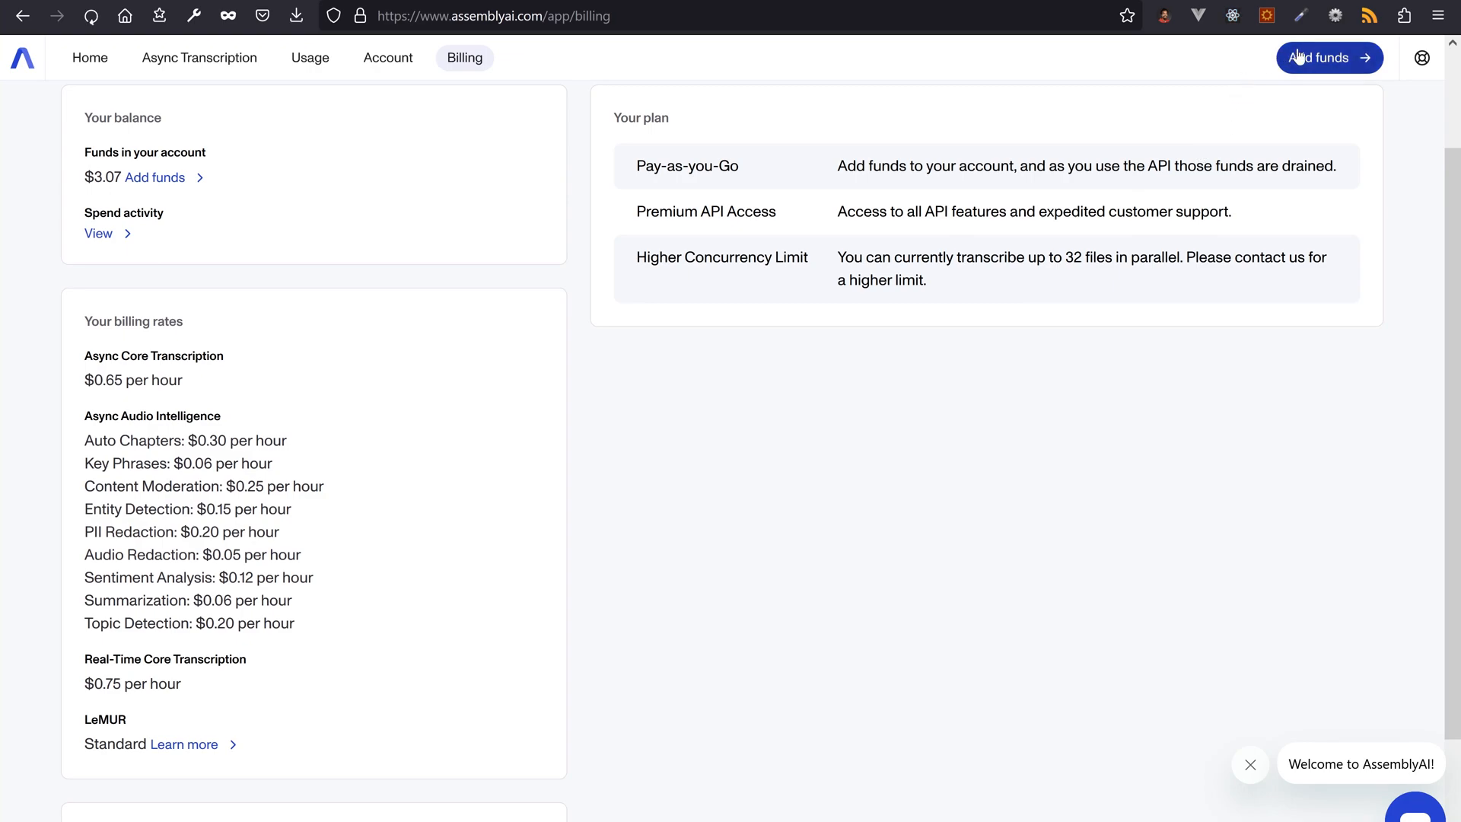
Step: Start adding funds from the AssemblyAI Billing page
click(1329, 57)
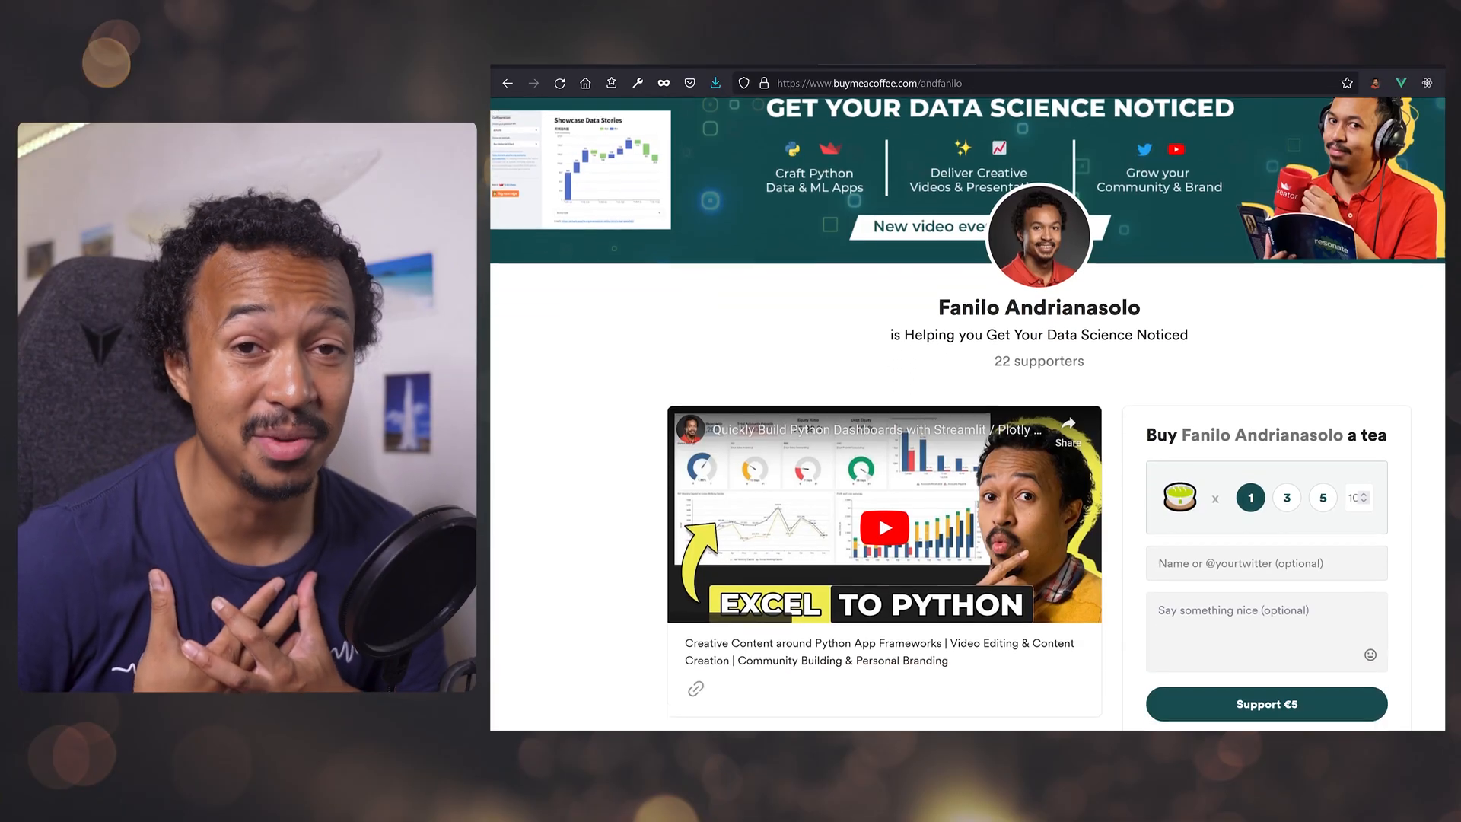
Step: Scroll through the creator's Buy Me a Coffee support page
scroll(down, 3)
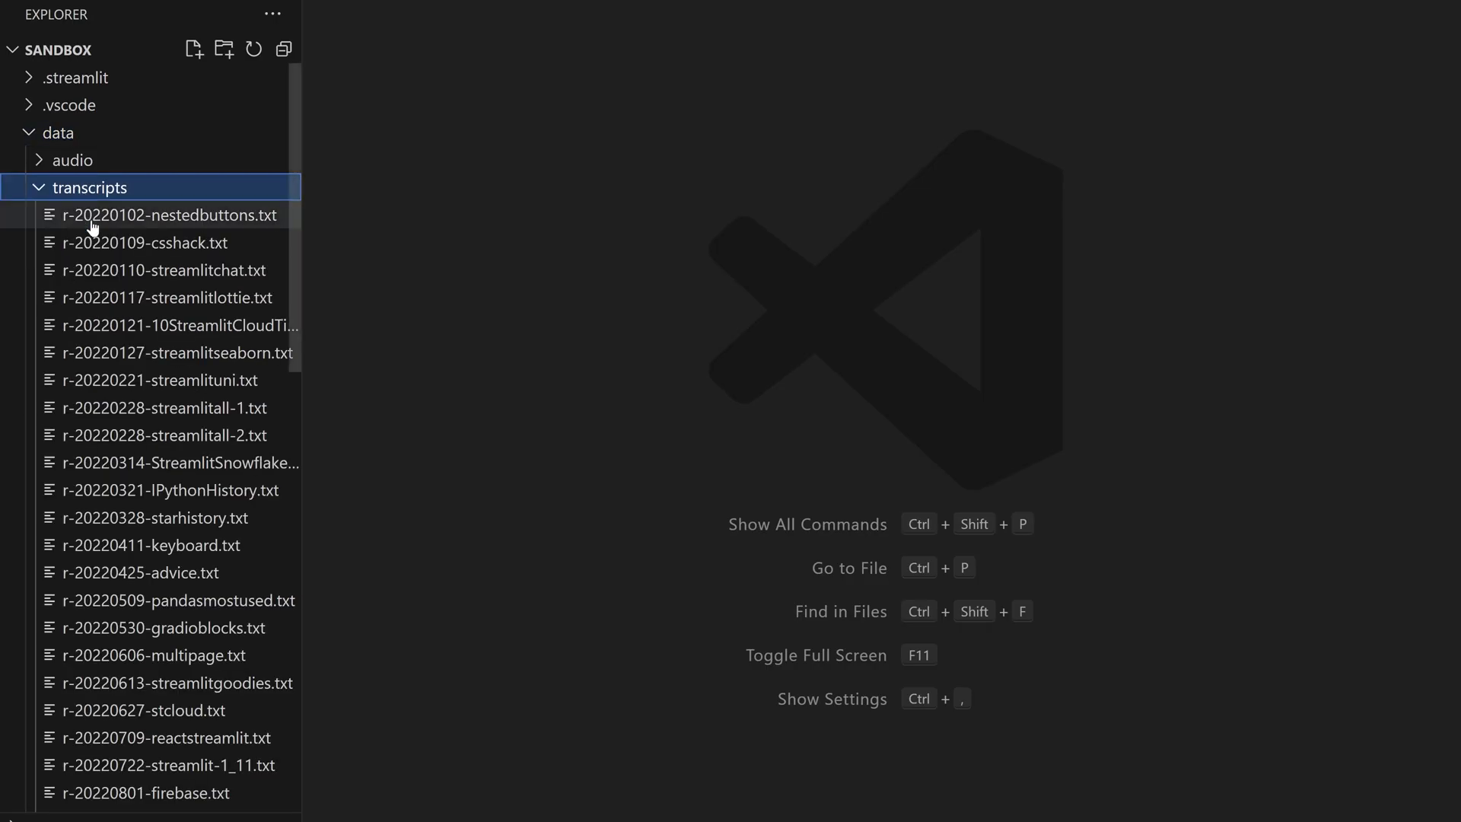
Step: Read the r-20220221-streamlituni and r-20220228-streamlitall-1 transcripts
click(163, 380)
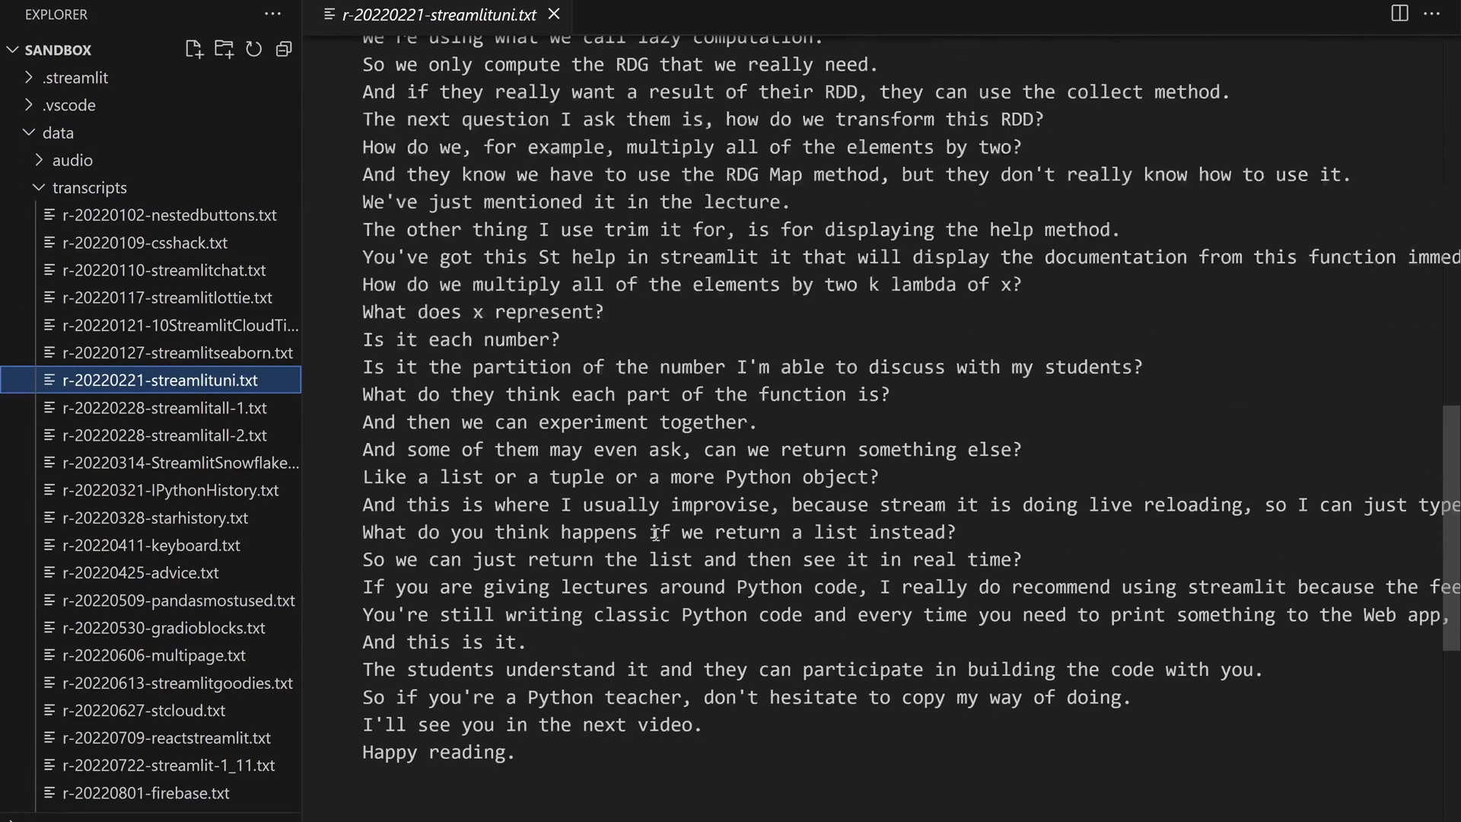
click(168, 407)
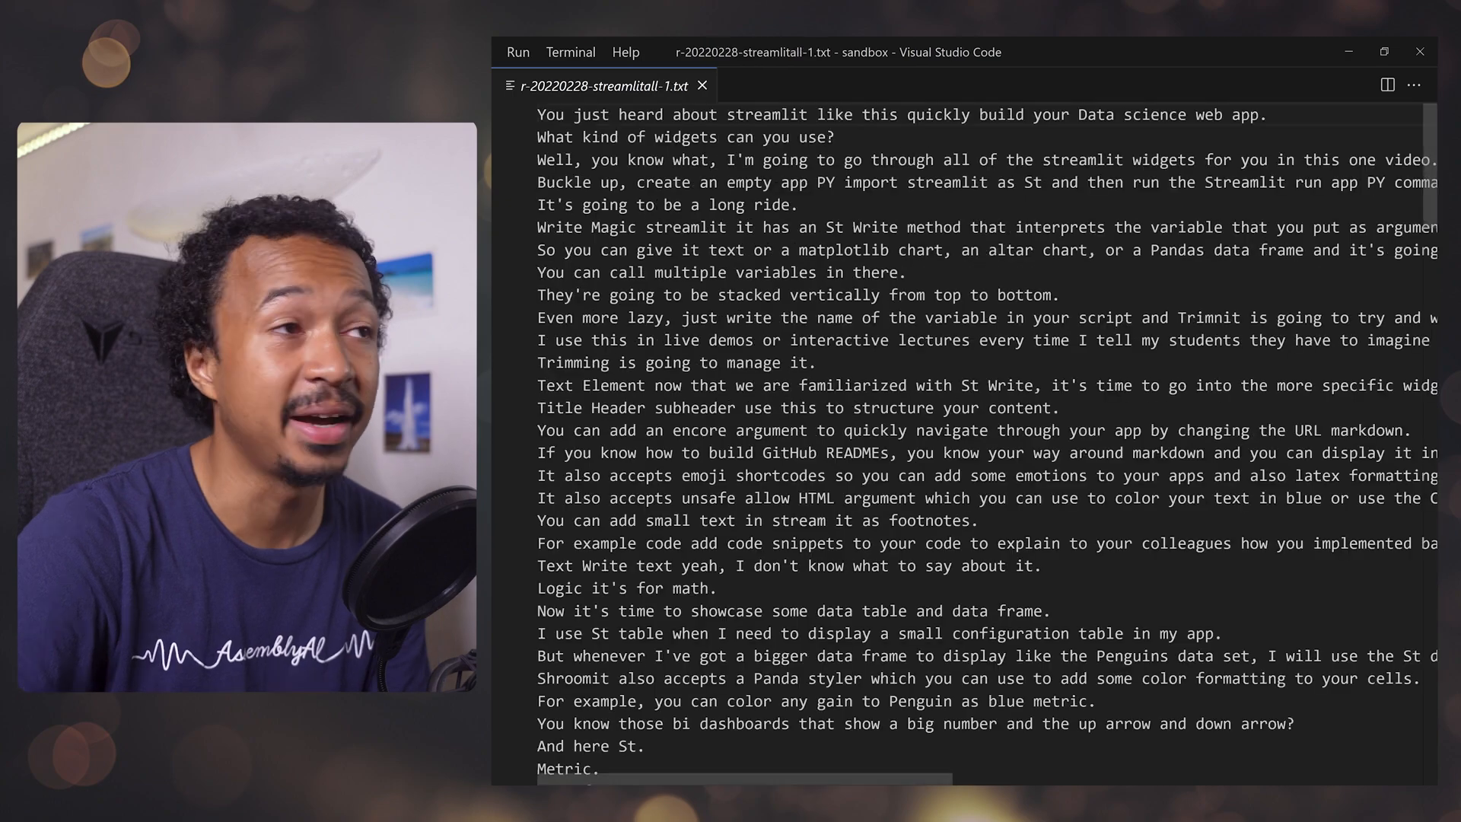
scroll(down, 3)
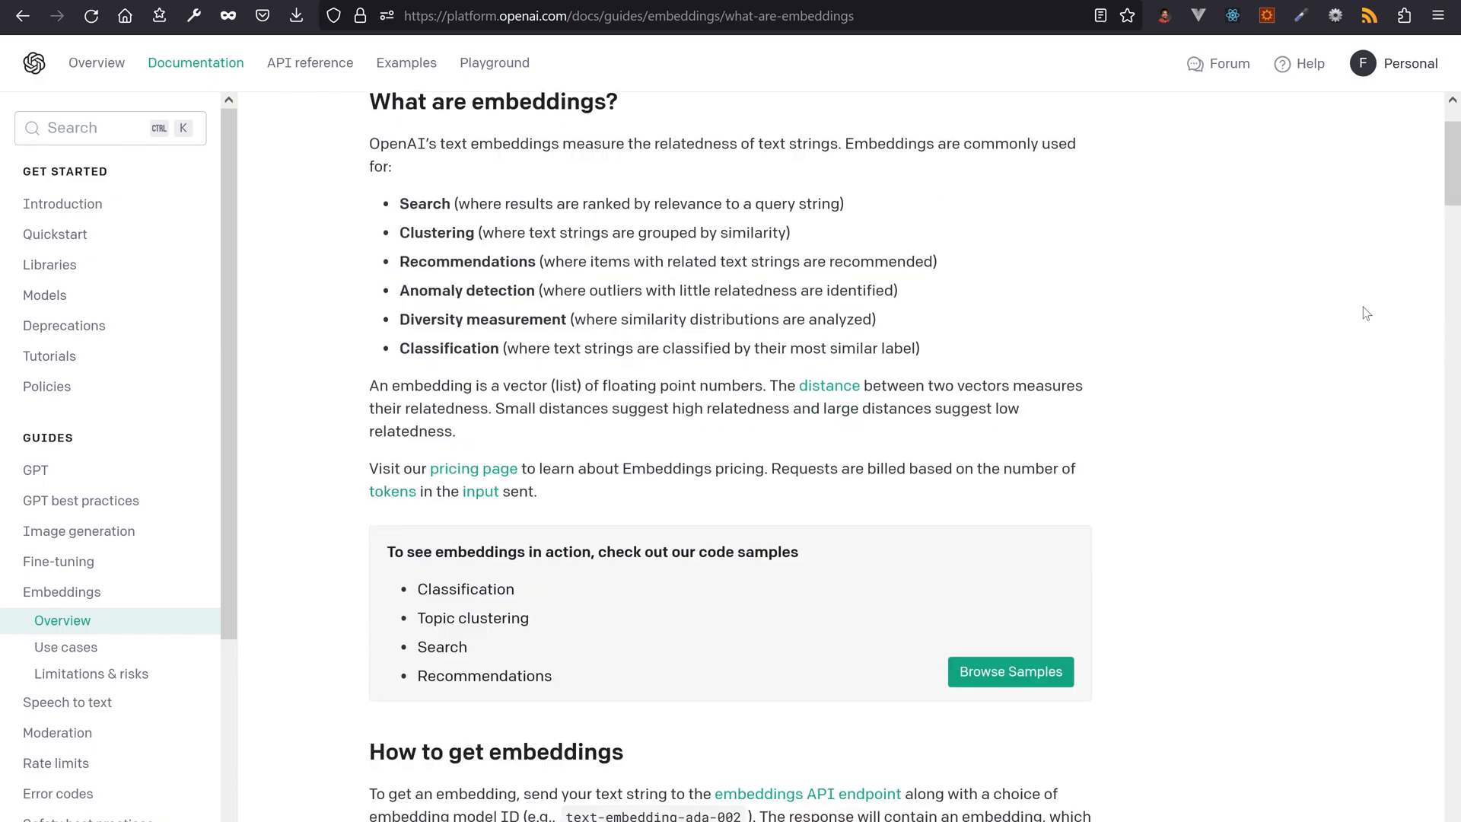
Step: Check the OpenAI account menu, then browse the LlamaIndex documentation
click(1393, 62)
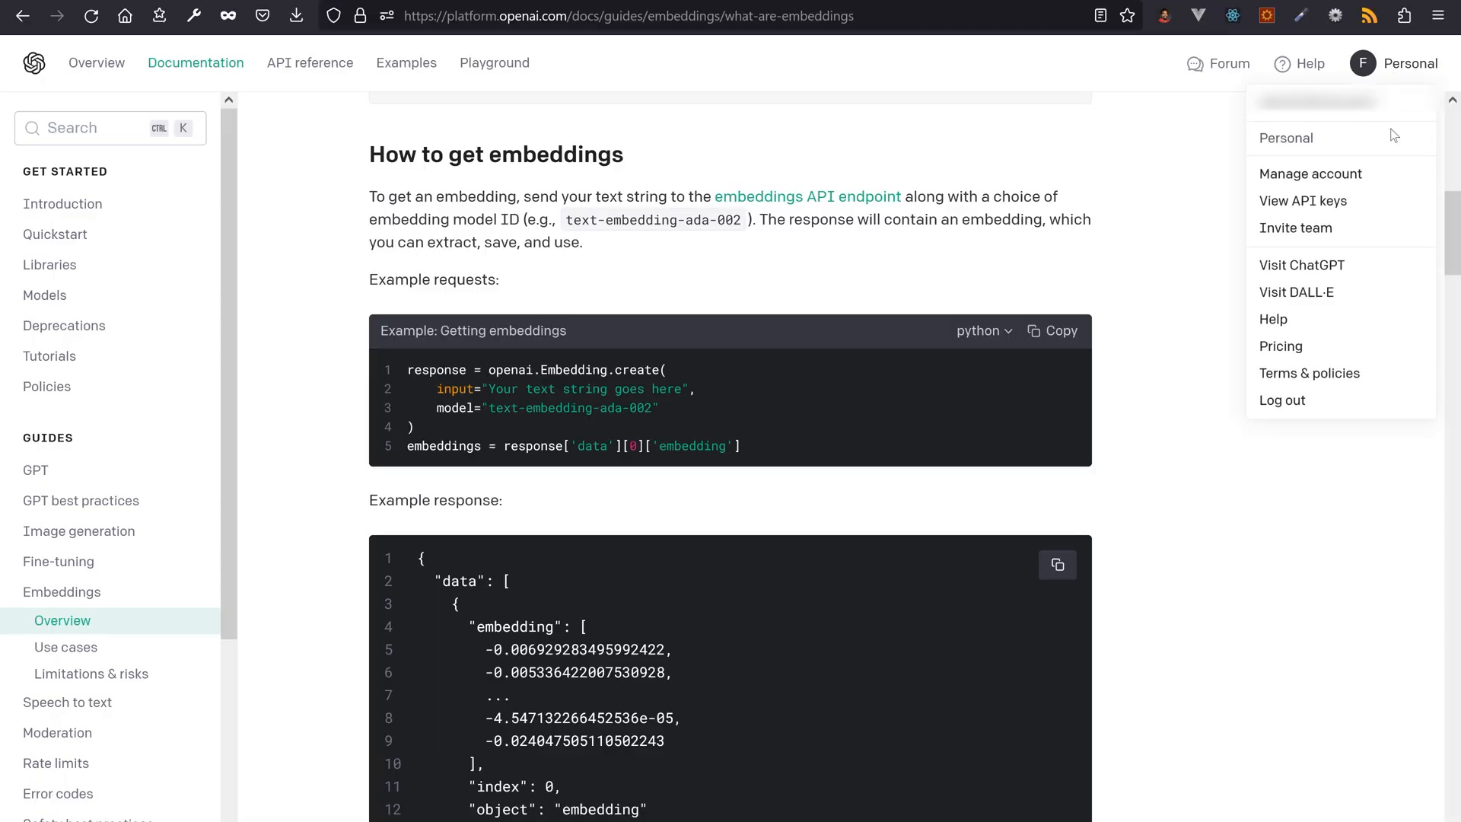
click(1303, 201)
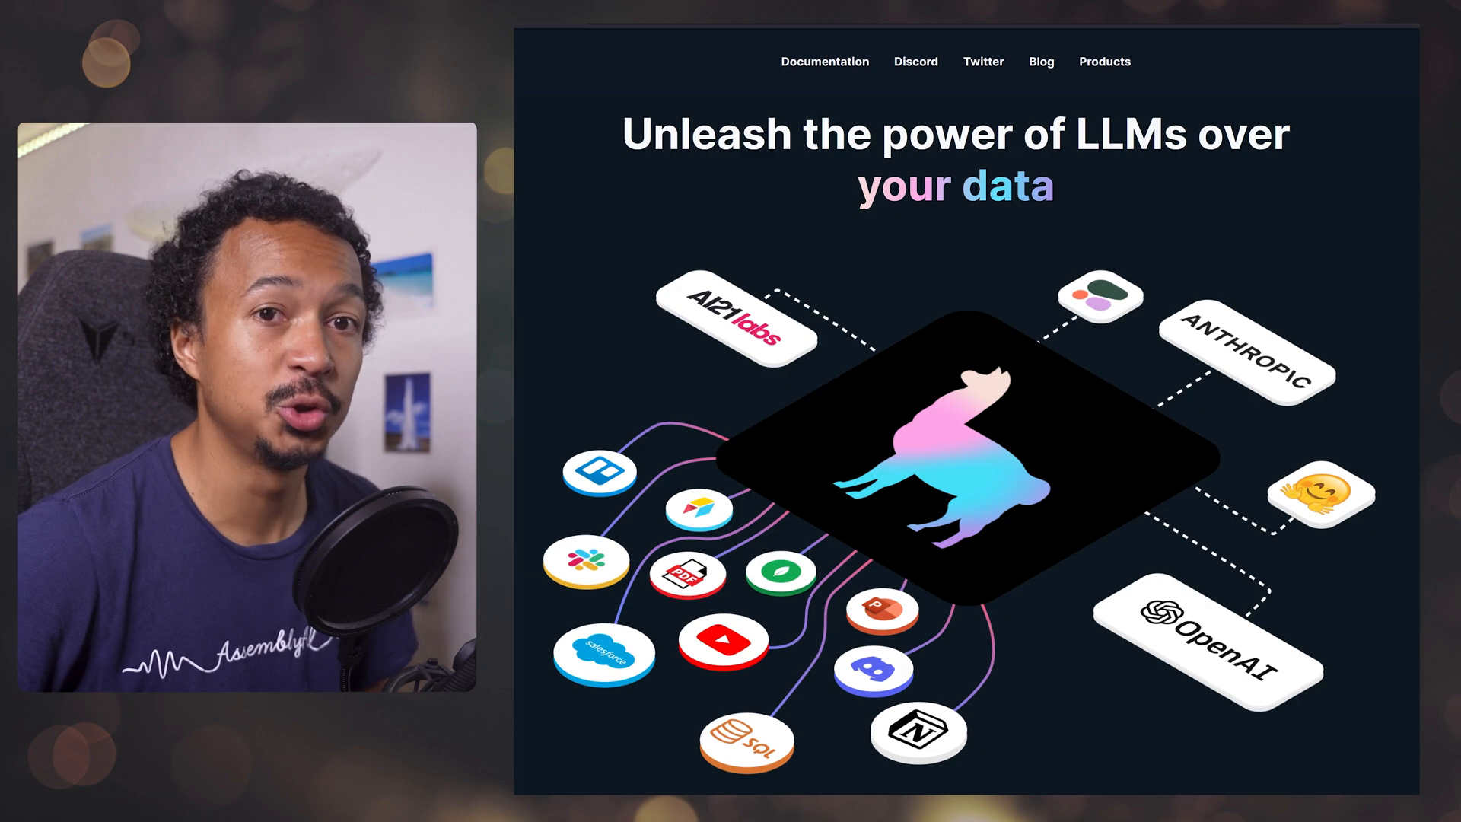
click(822, 61)
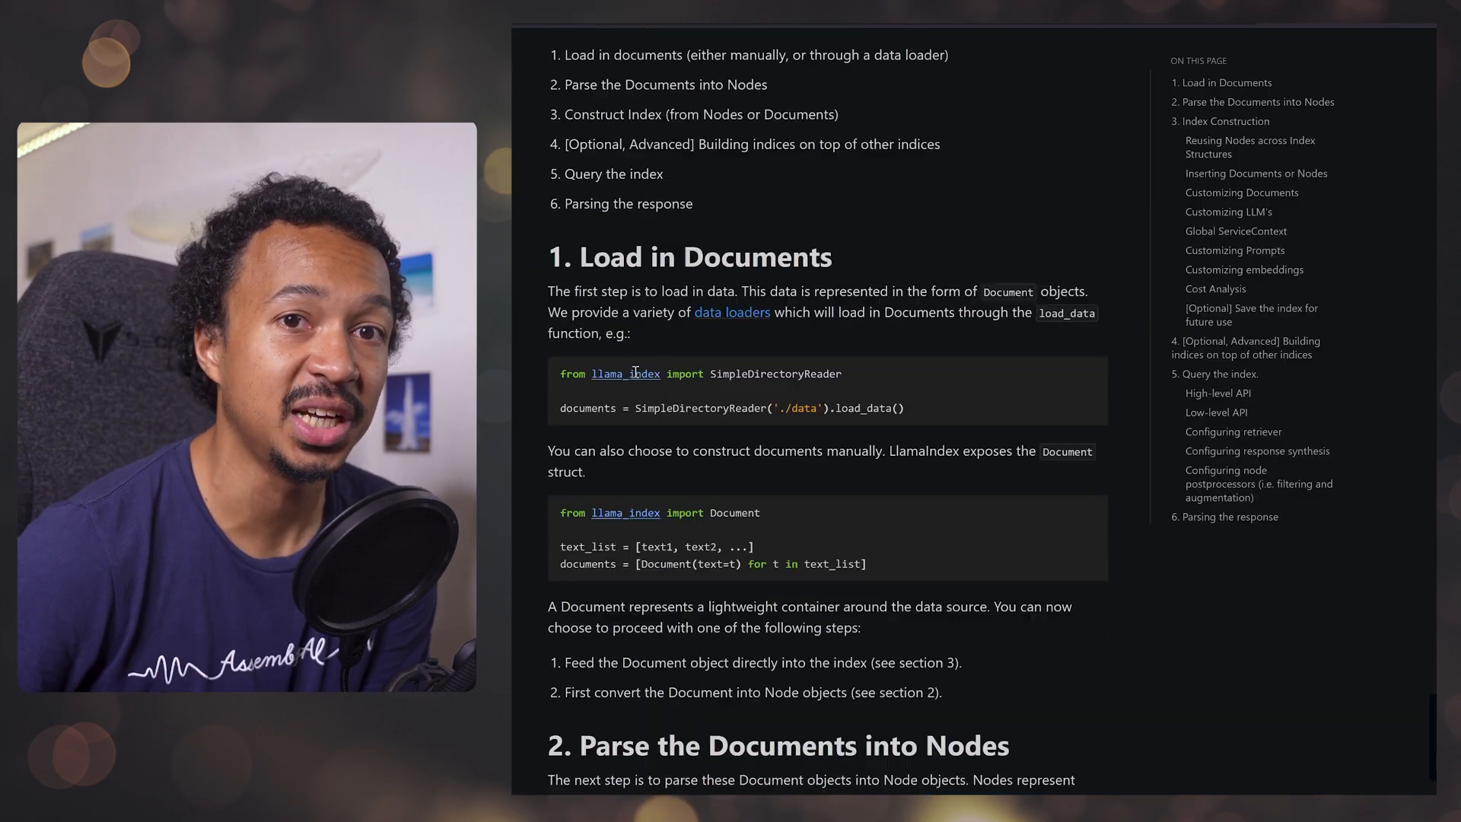
scroll(down, 3)
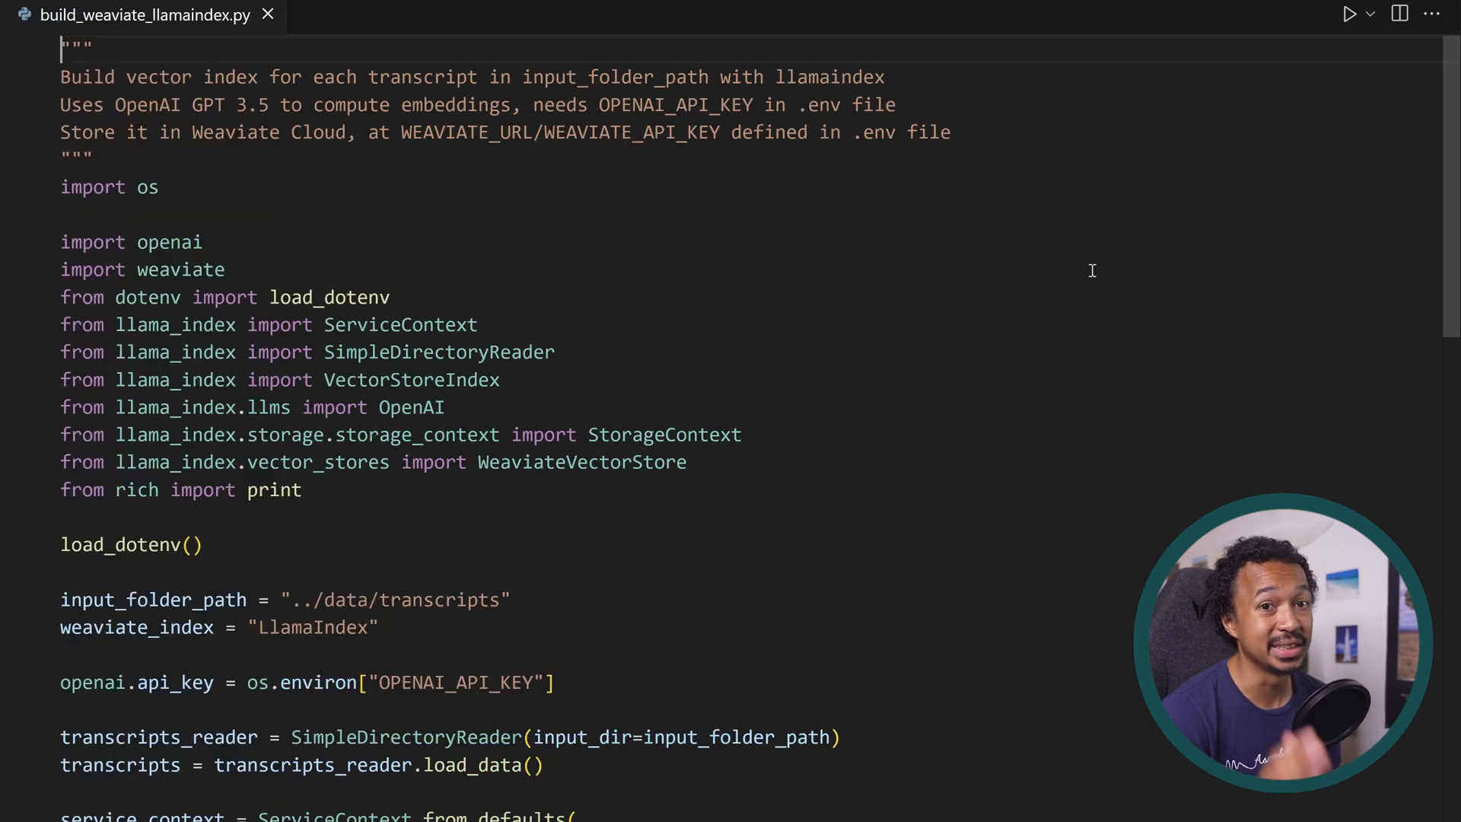
scroll(down, 3)
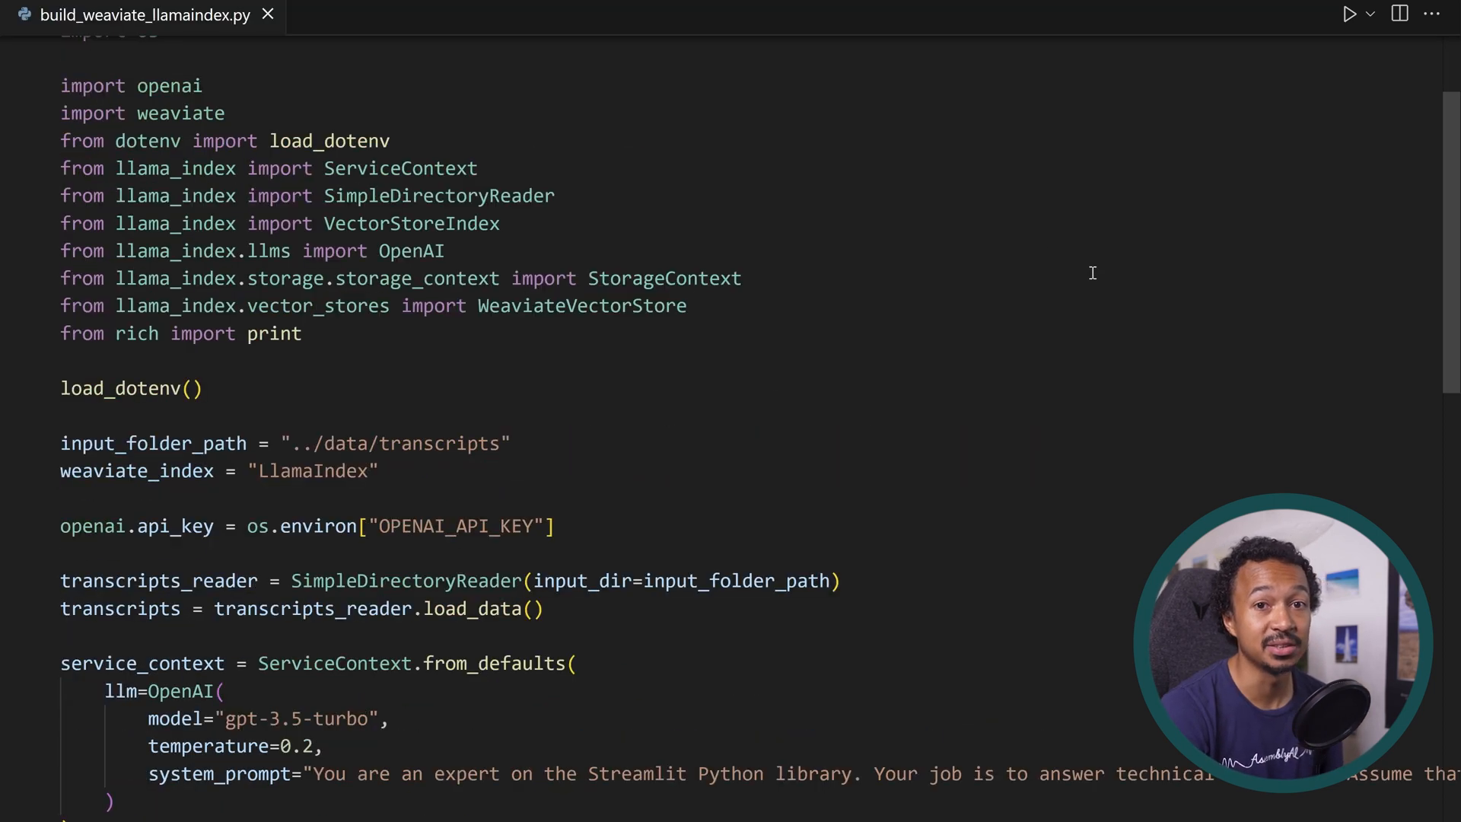
scroll(down, 3)
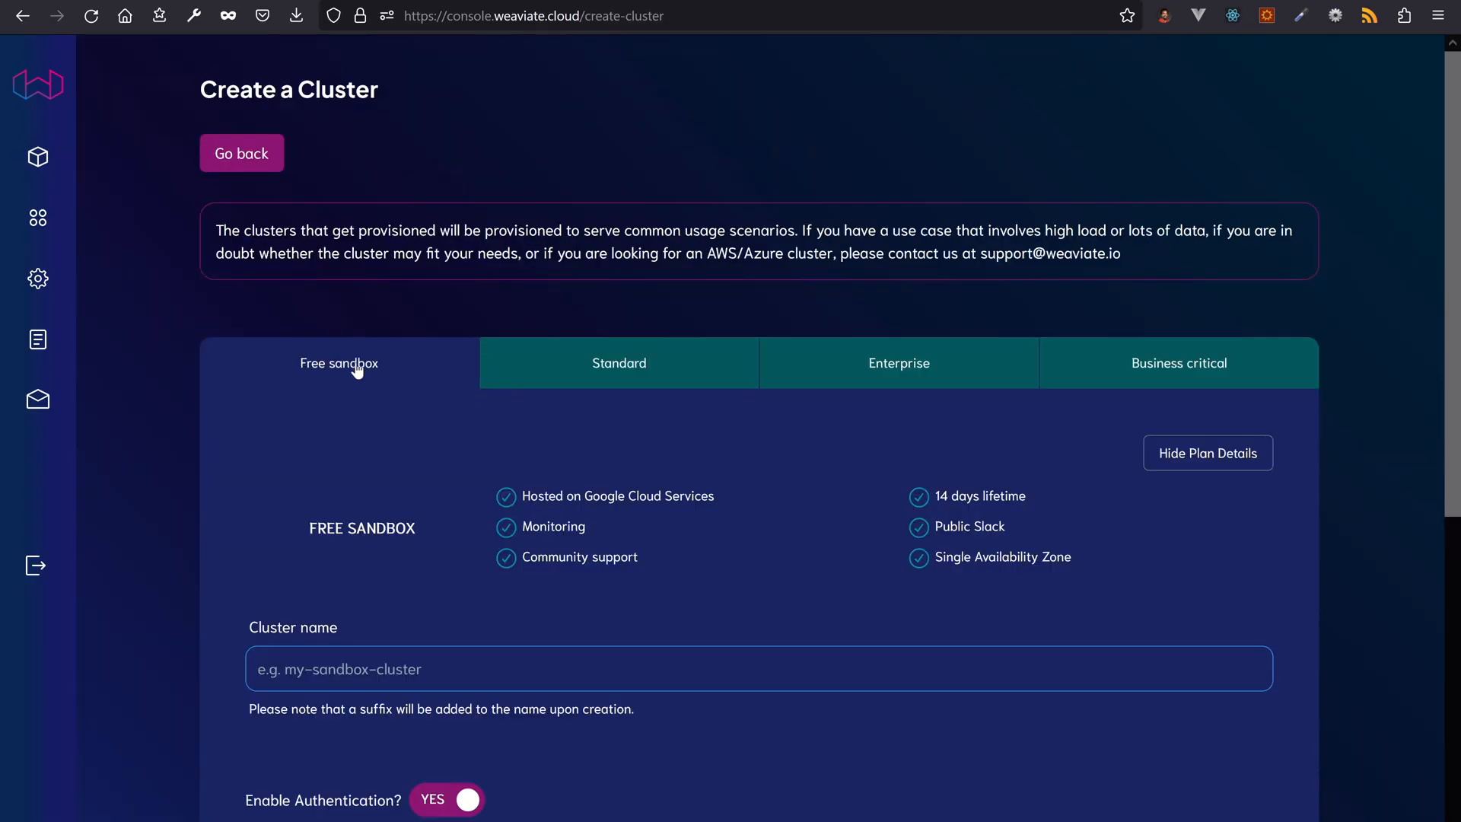
Step: Name the free sandbox cluster 'my-new-cluster'
scroll(down, 3)
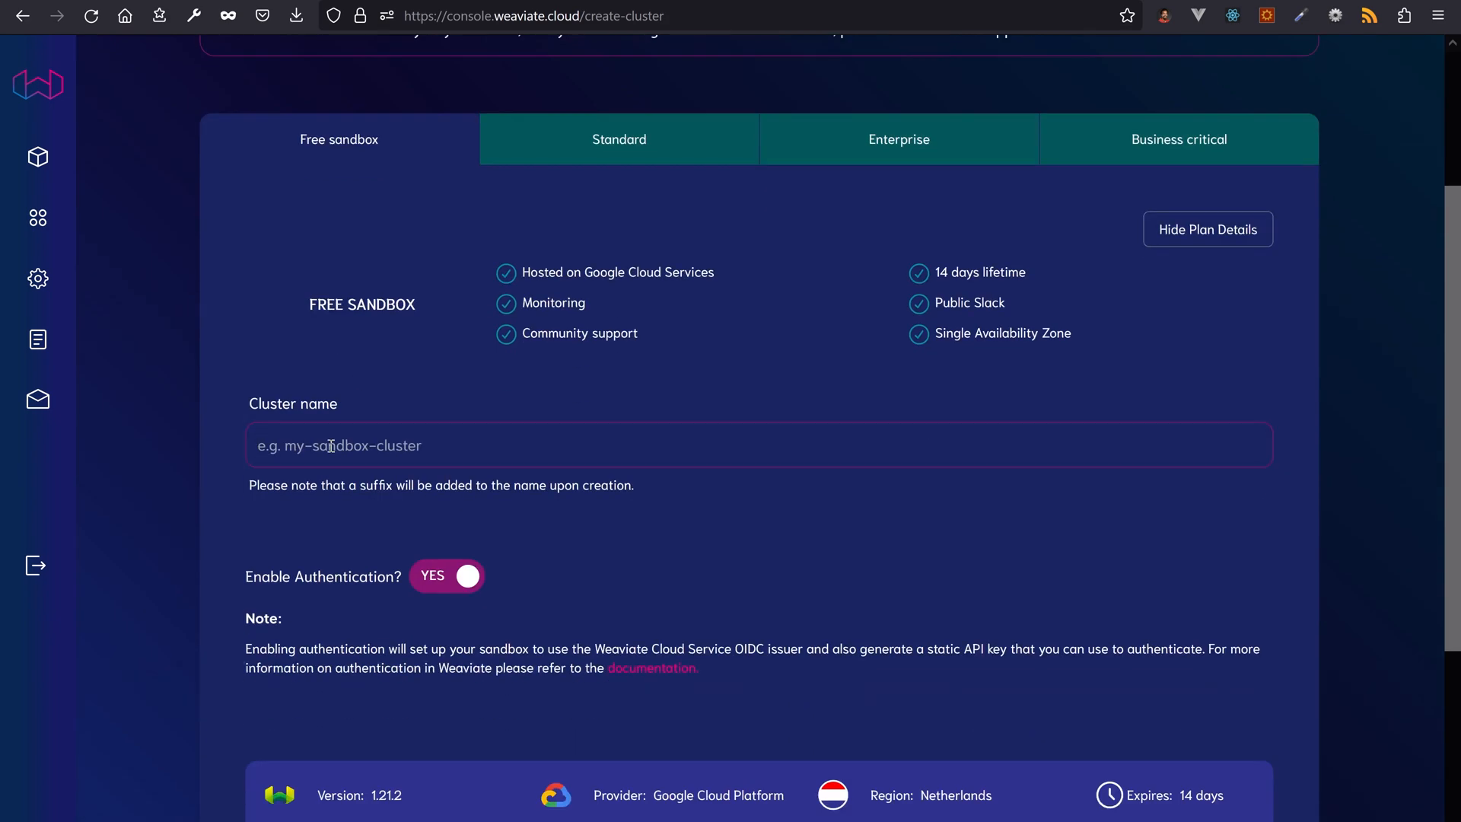
text(my-new-cluster)
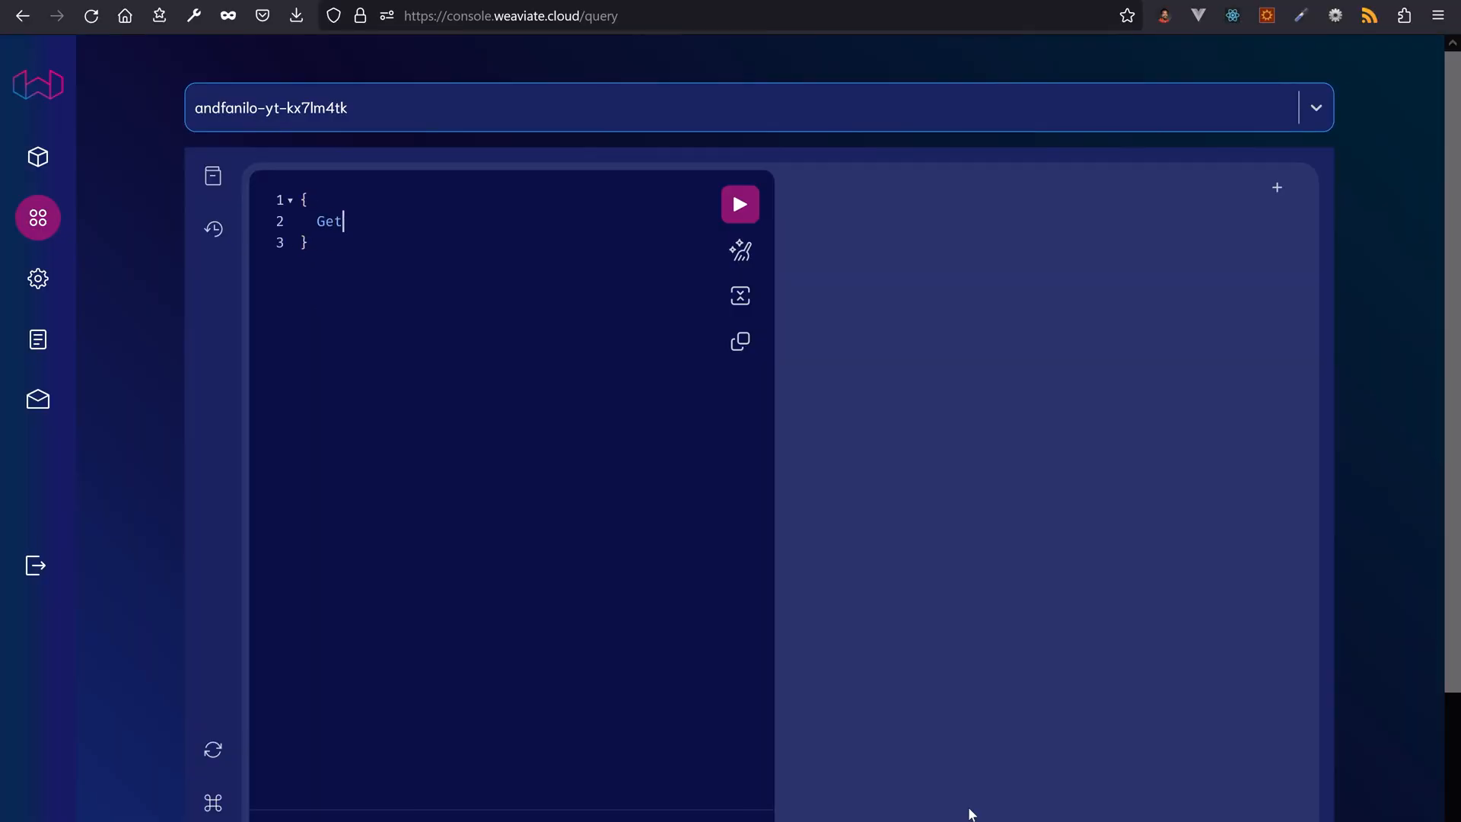
Step: Query LlamaIndex with limit 2 for doc_id, then begin adding the text field
text(LlamaIndex(limit: 2) {)
text(re)
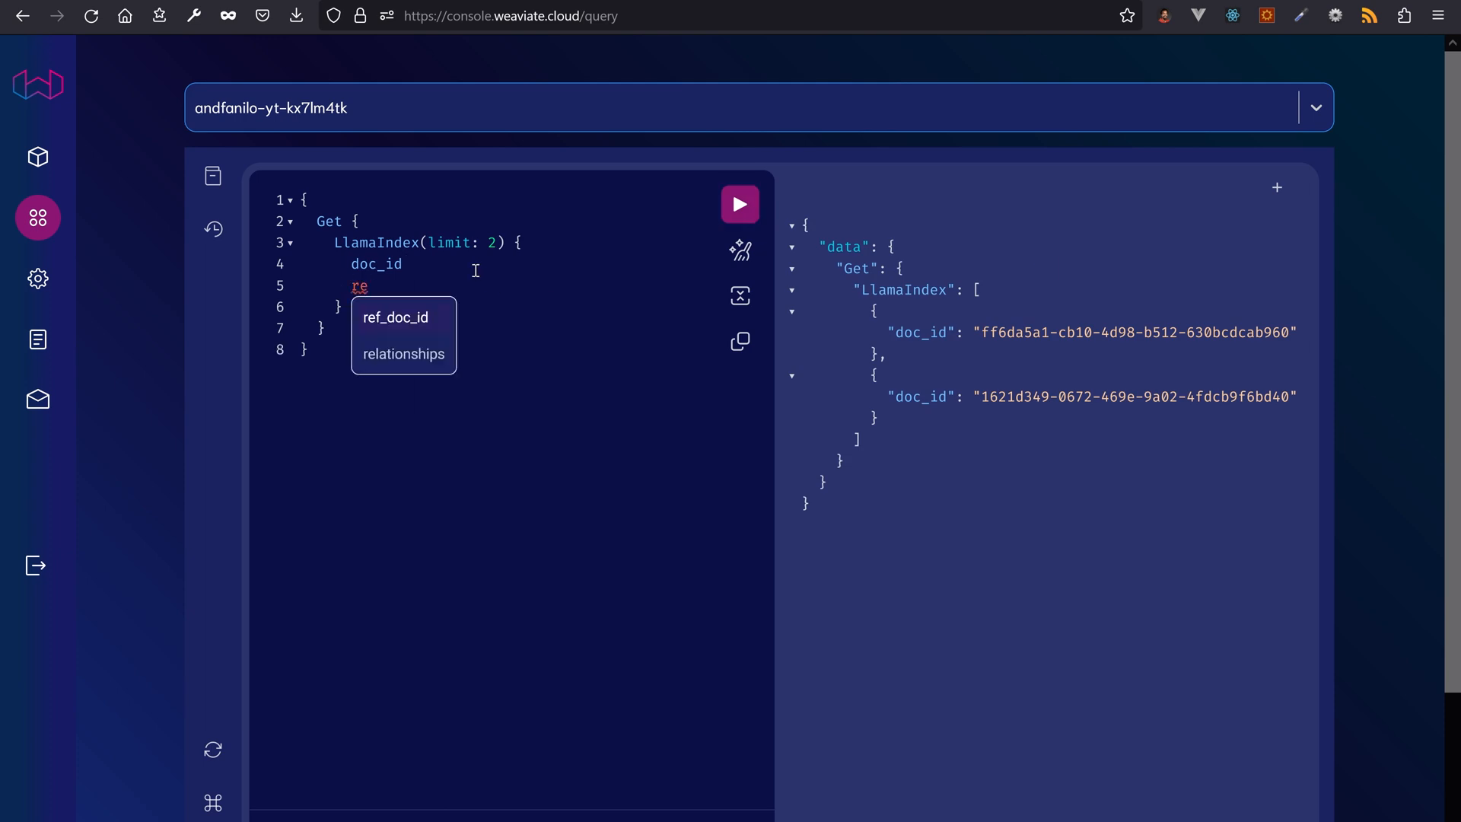
text(text)
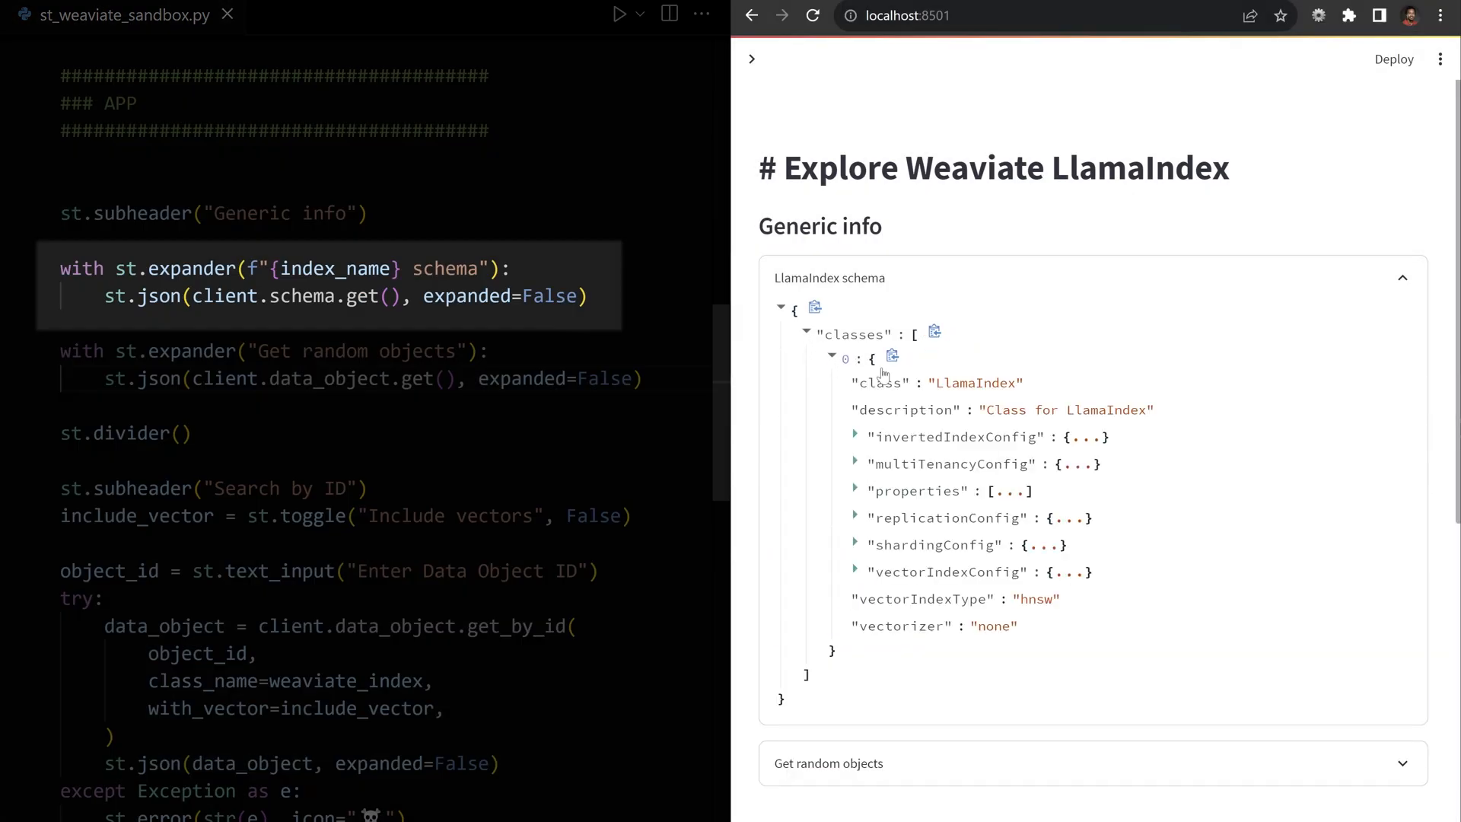
Step: Expand the LlamaIndex schema properties, then expand the random objects list and one object
click(855, 490)
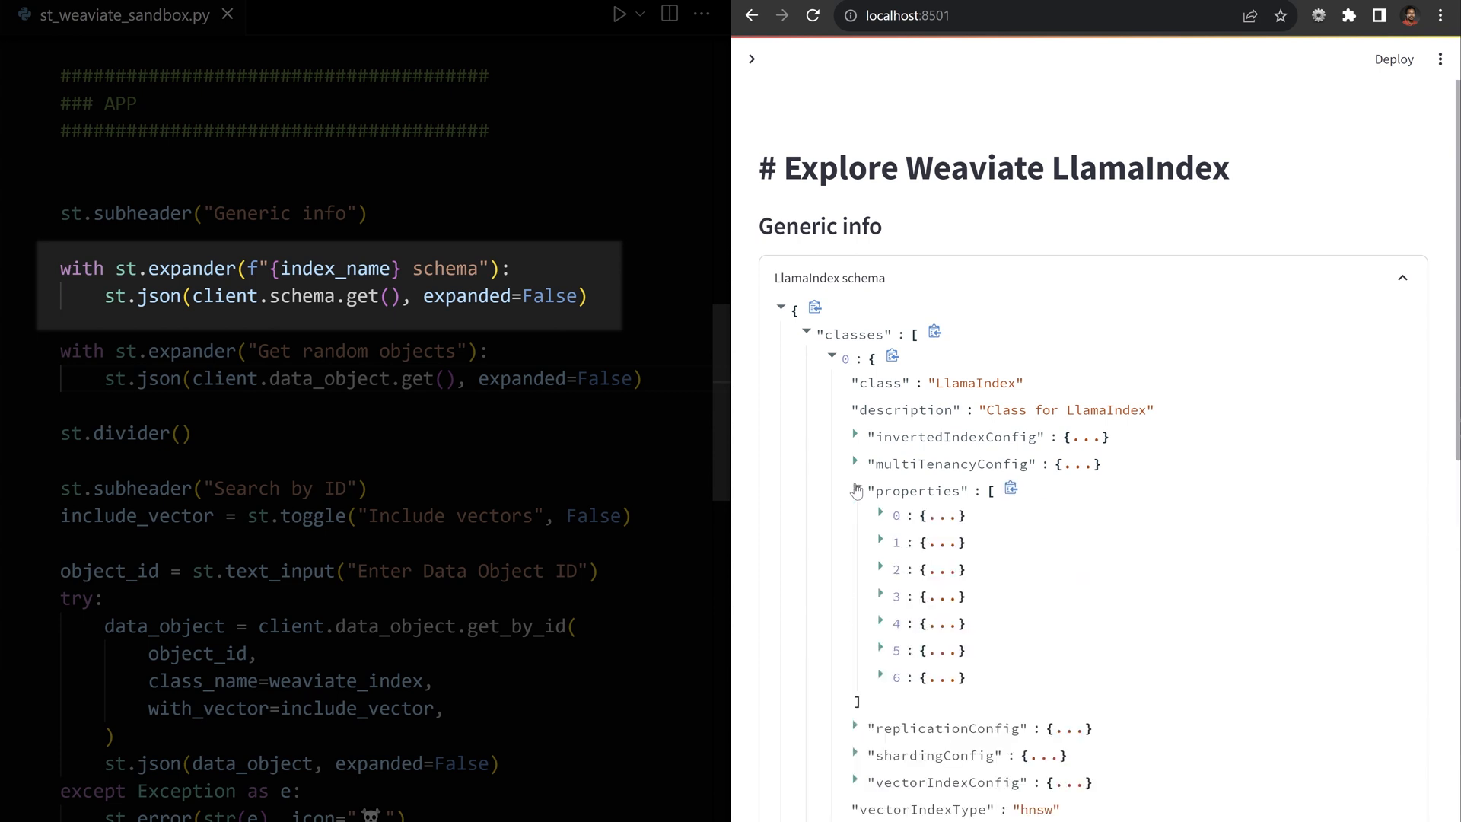
click(879, 516)
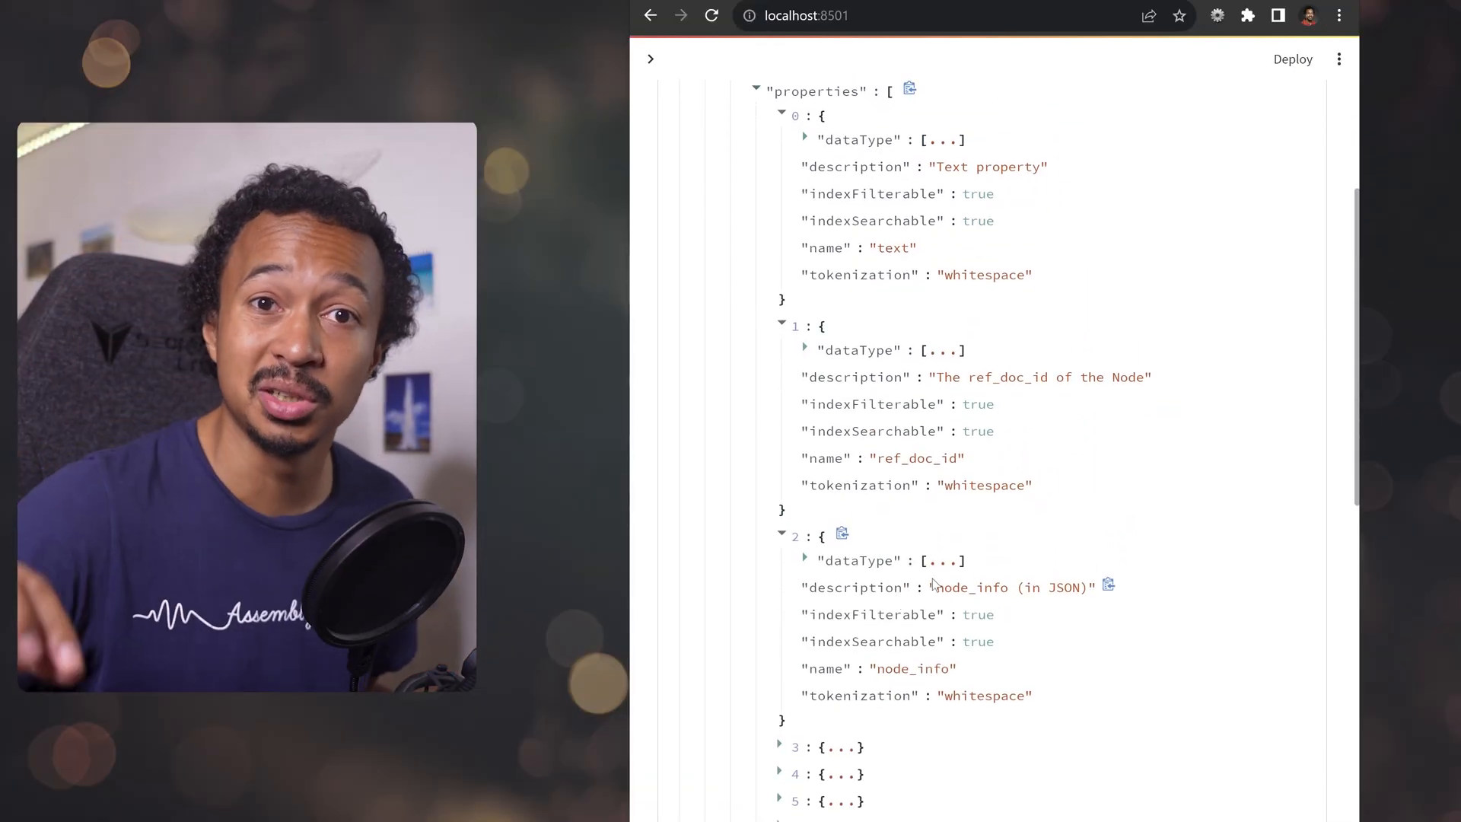
scroll(down, 3)
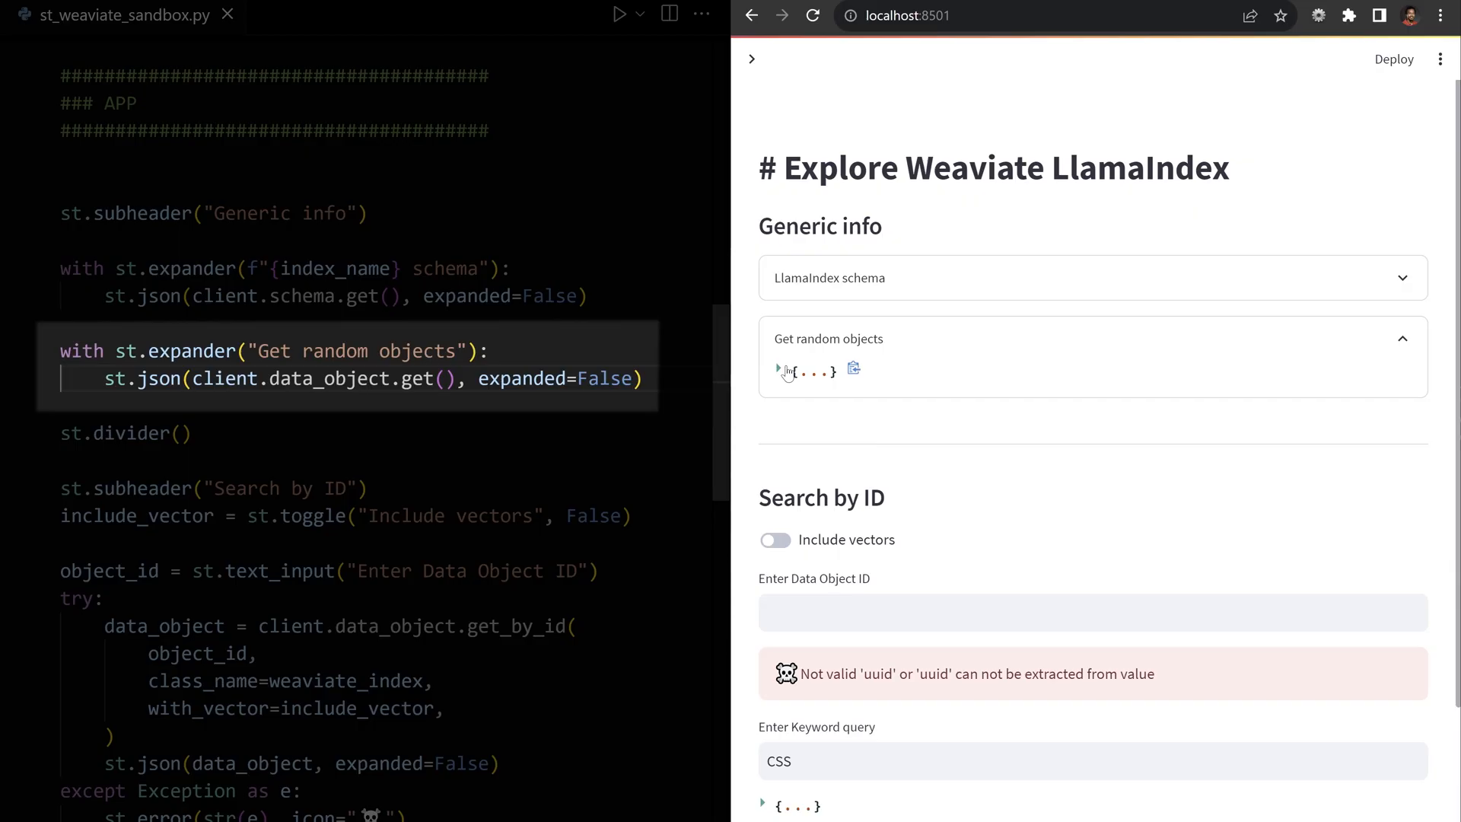
click(779, 371)
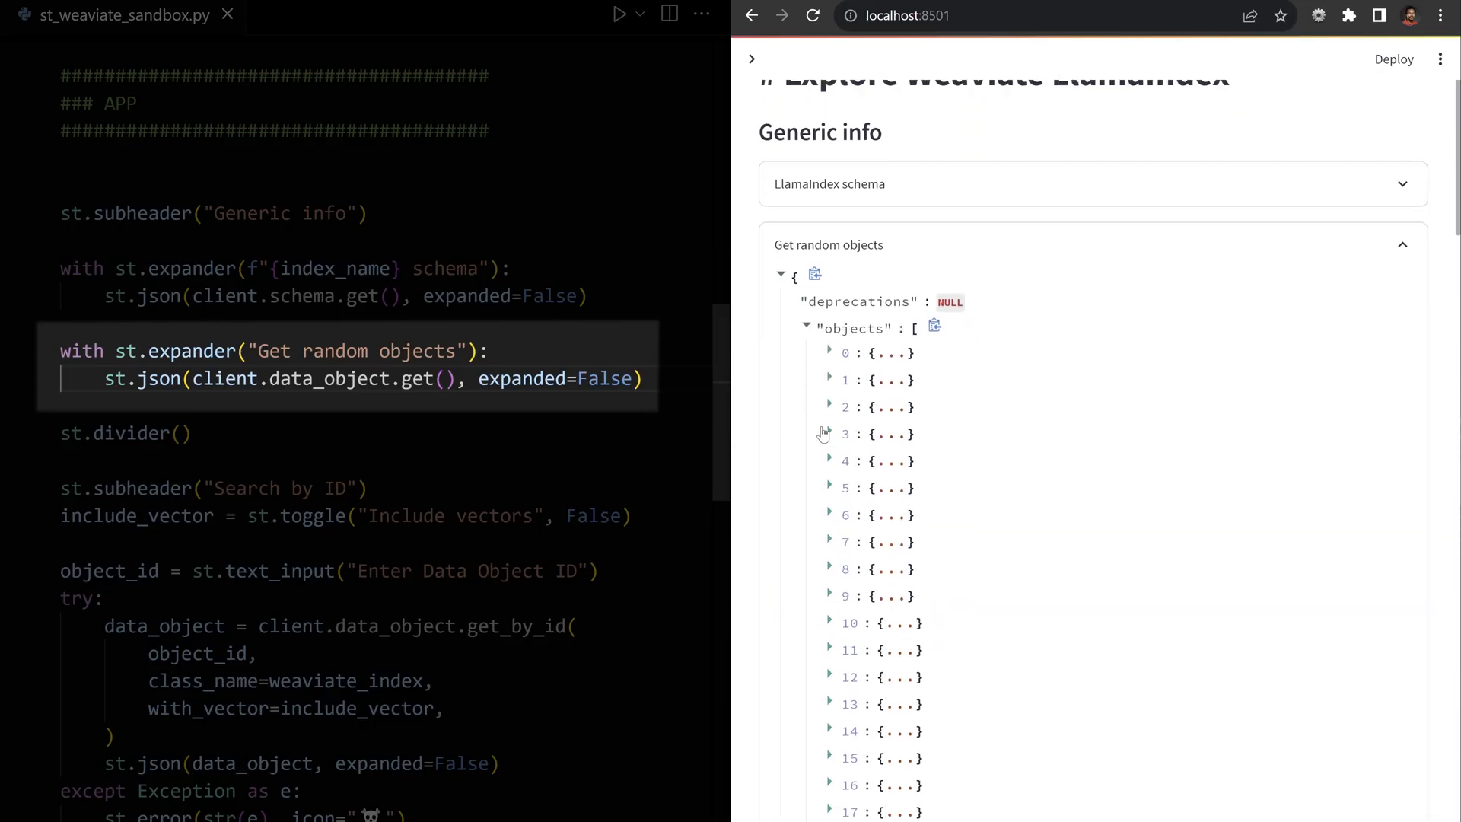
click(829, 353)
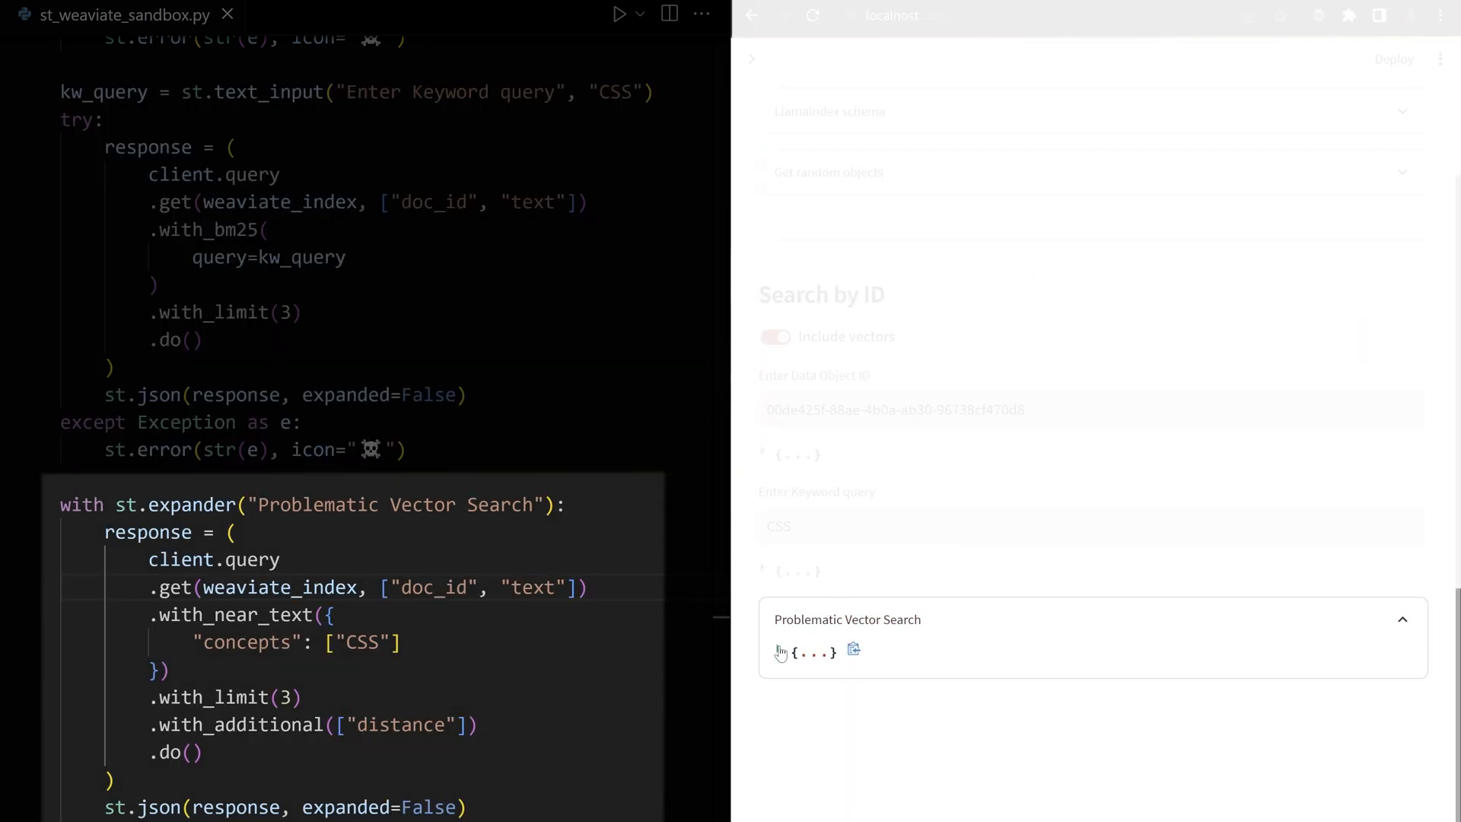
Step: Expand the Problematic Vector Search JSON result in the explorer app
click(781, 652)
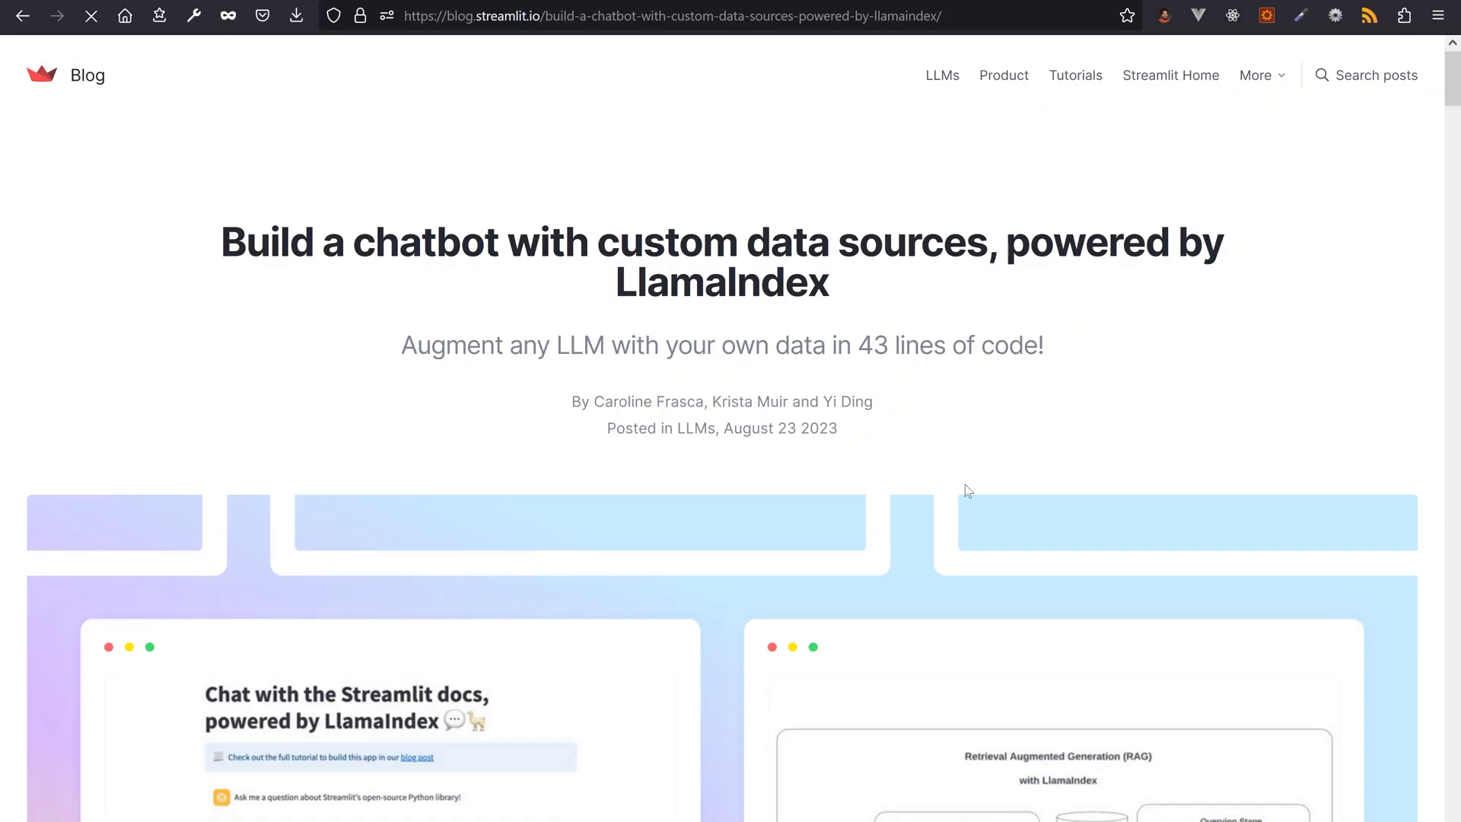
Step: Open the 'Build a chatbot with custom data sources, powered by LlamaIndex' blog post
click(76, 245)
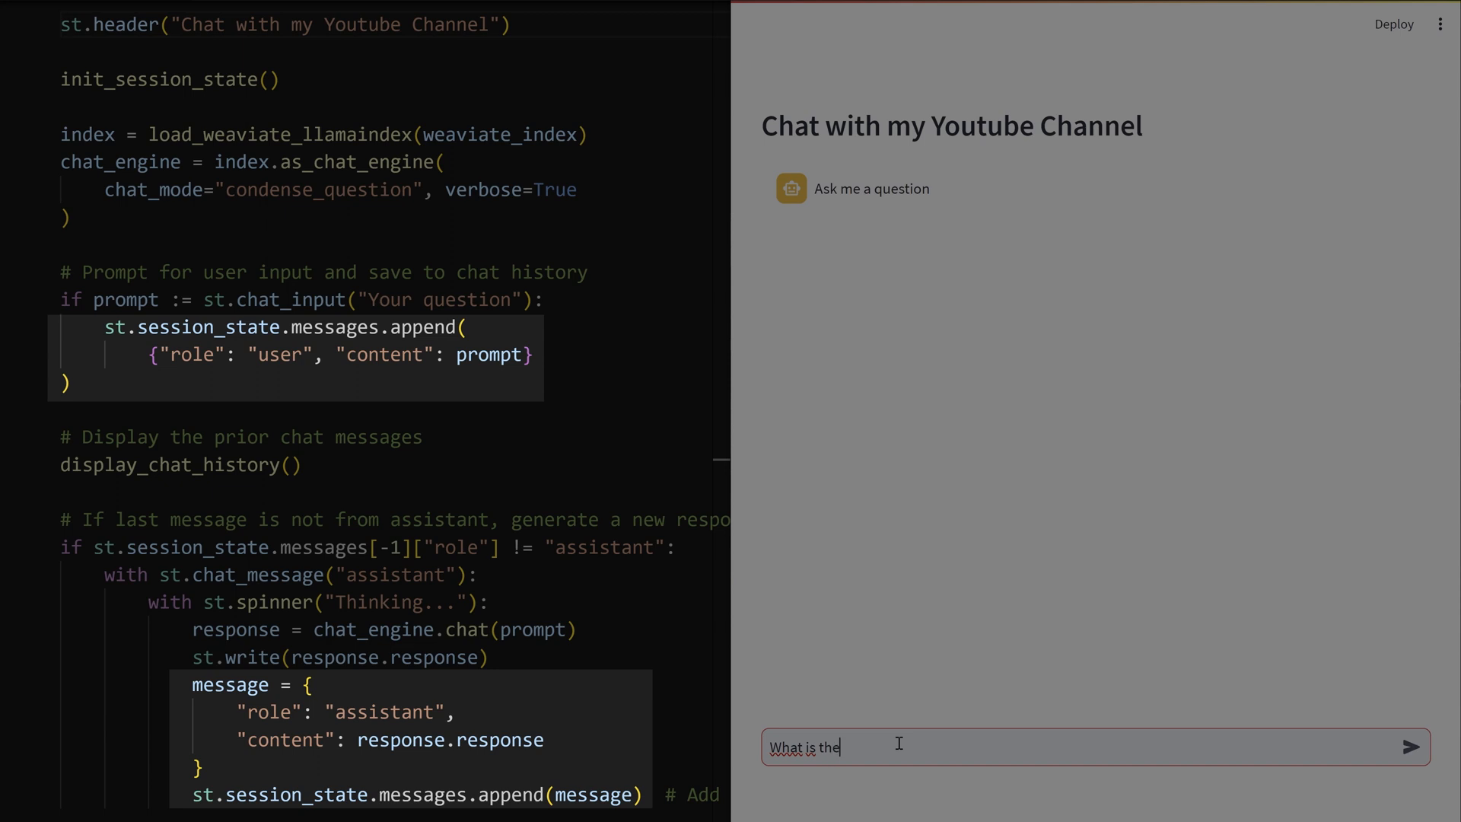
Step: Start typing a question about the purpose of Streamlit into 'Your question'
text(purpose of)
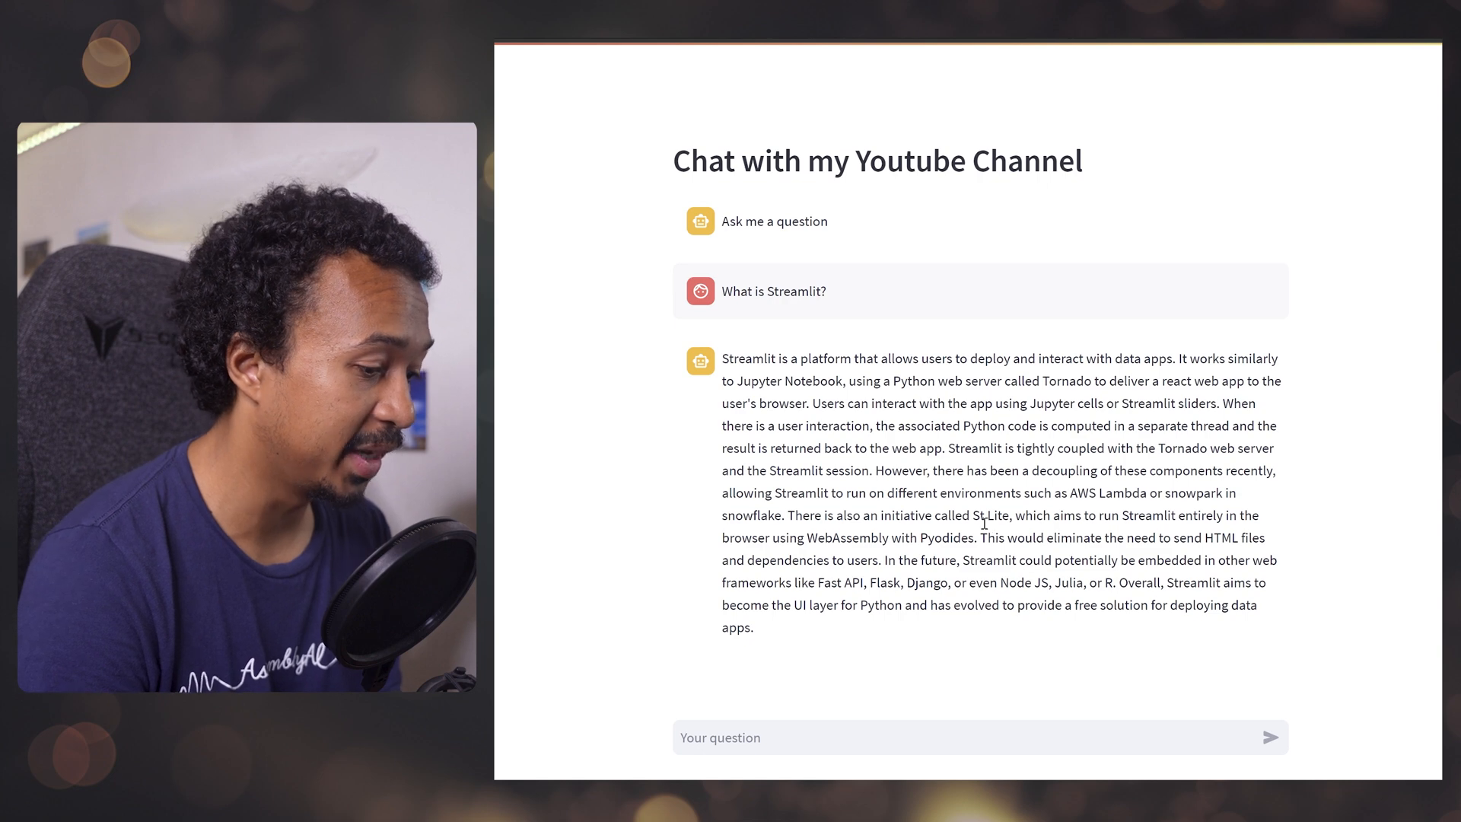
Step: Request a YouTube script about editing a button with CSS, then start a tutorial request
text(Can you generate a Youtube script about e)
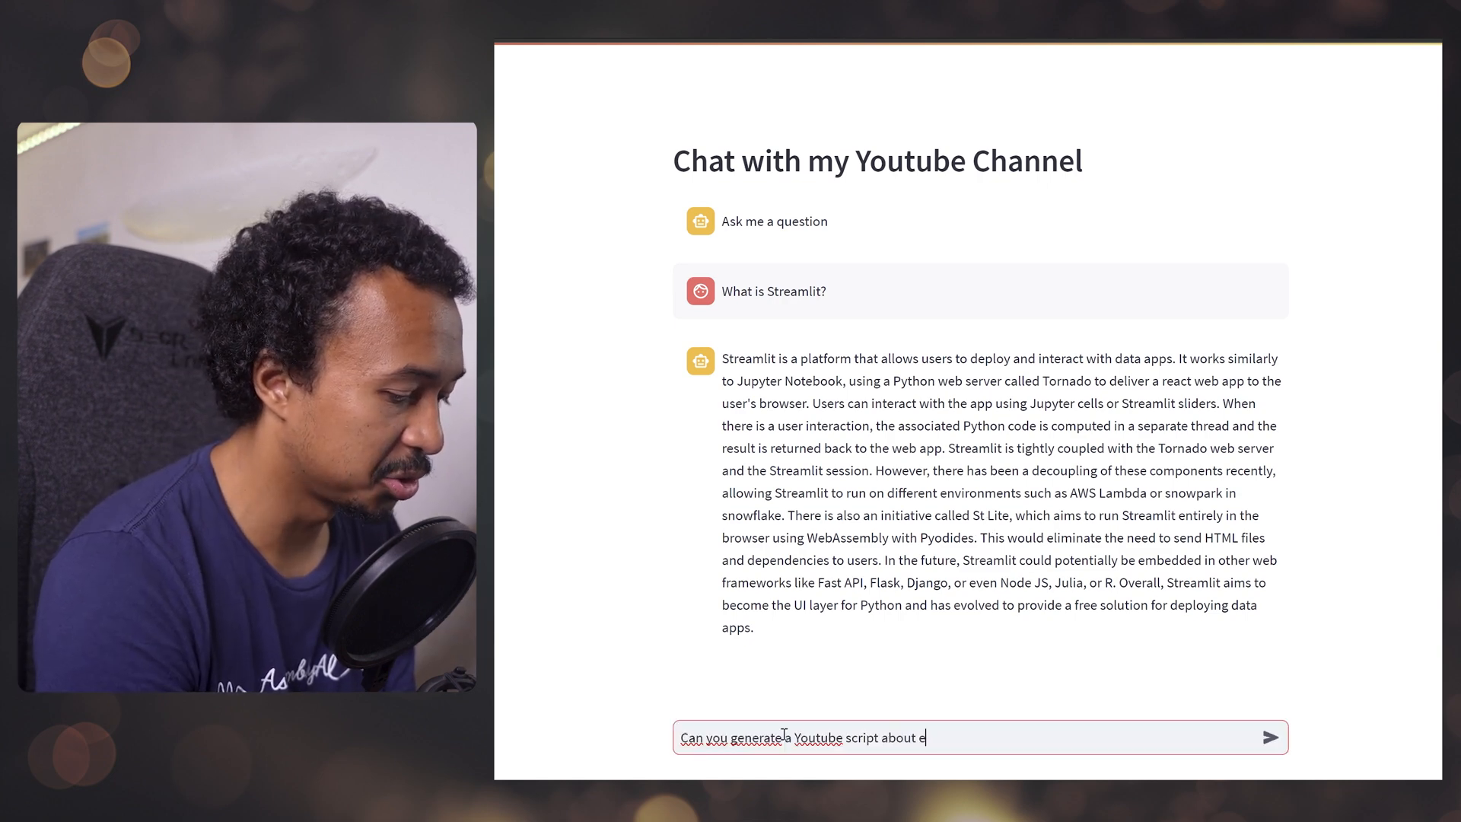
text(diting a button with)
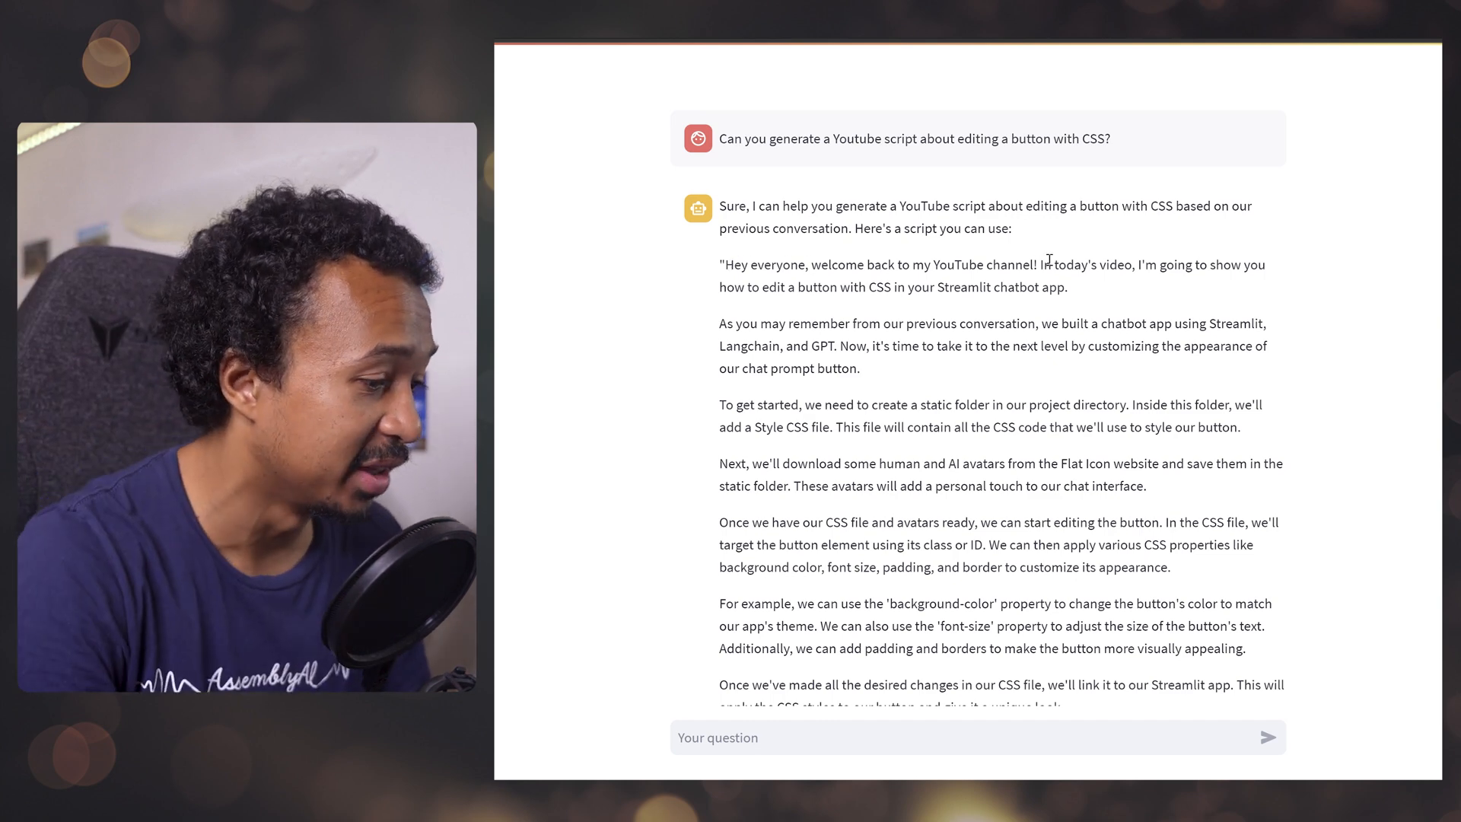
text(Generate a tutorial to edit)
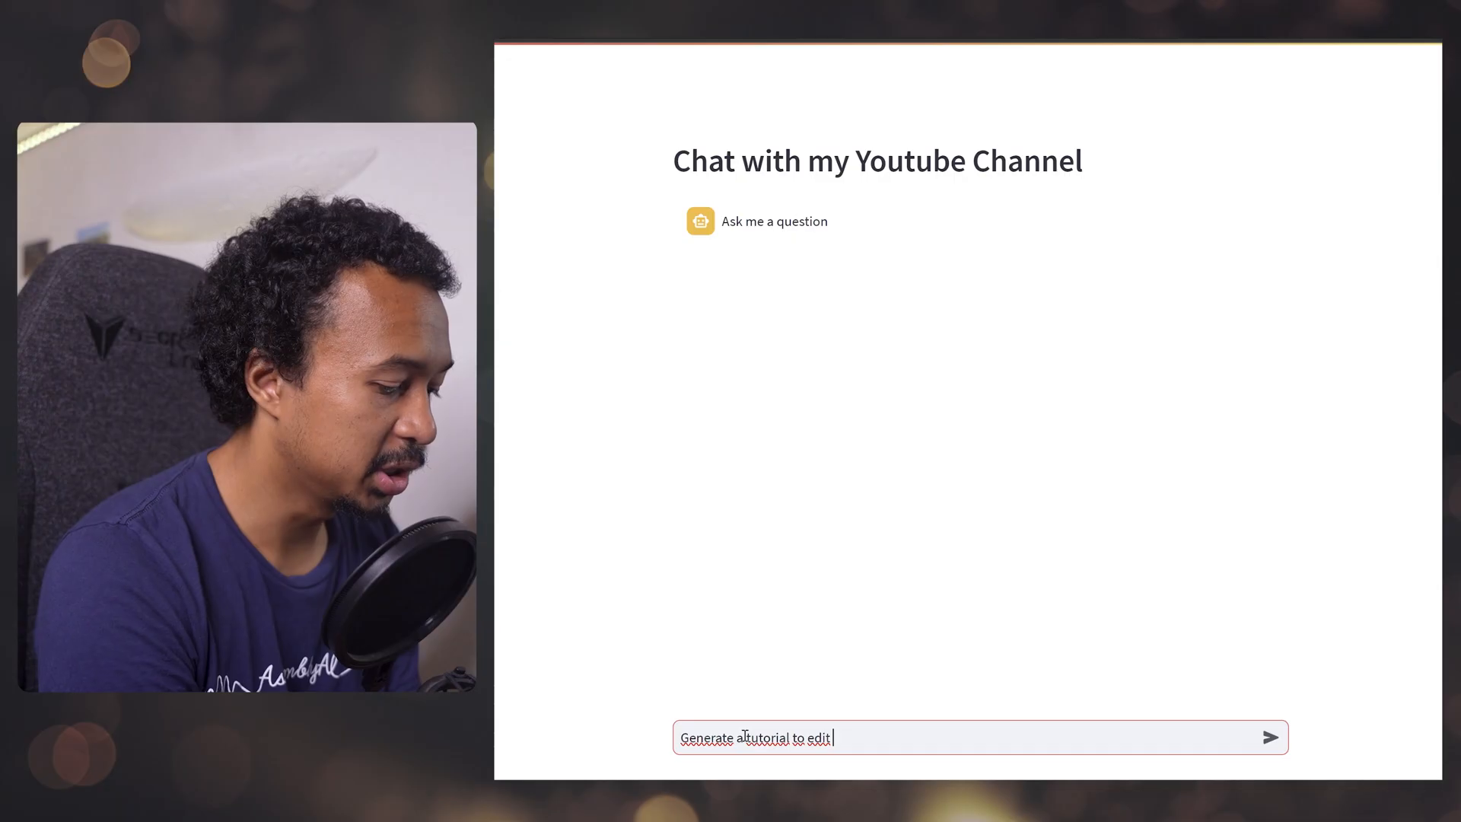
Step: Send the background-editing tutorial request, then 'Then do it' and an 'I mean...' clarification
text(the background a)
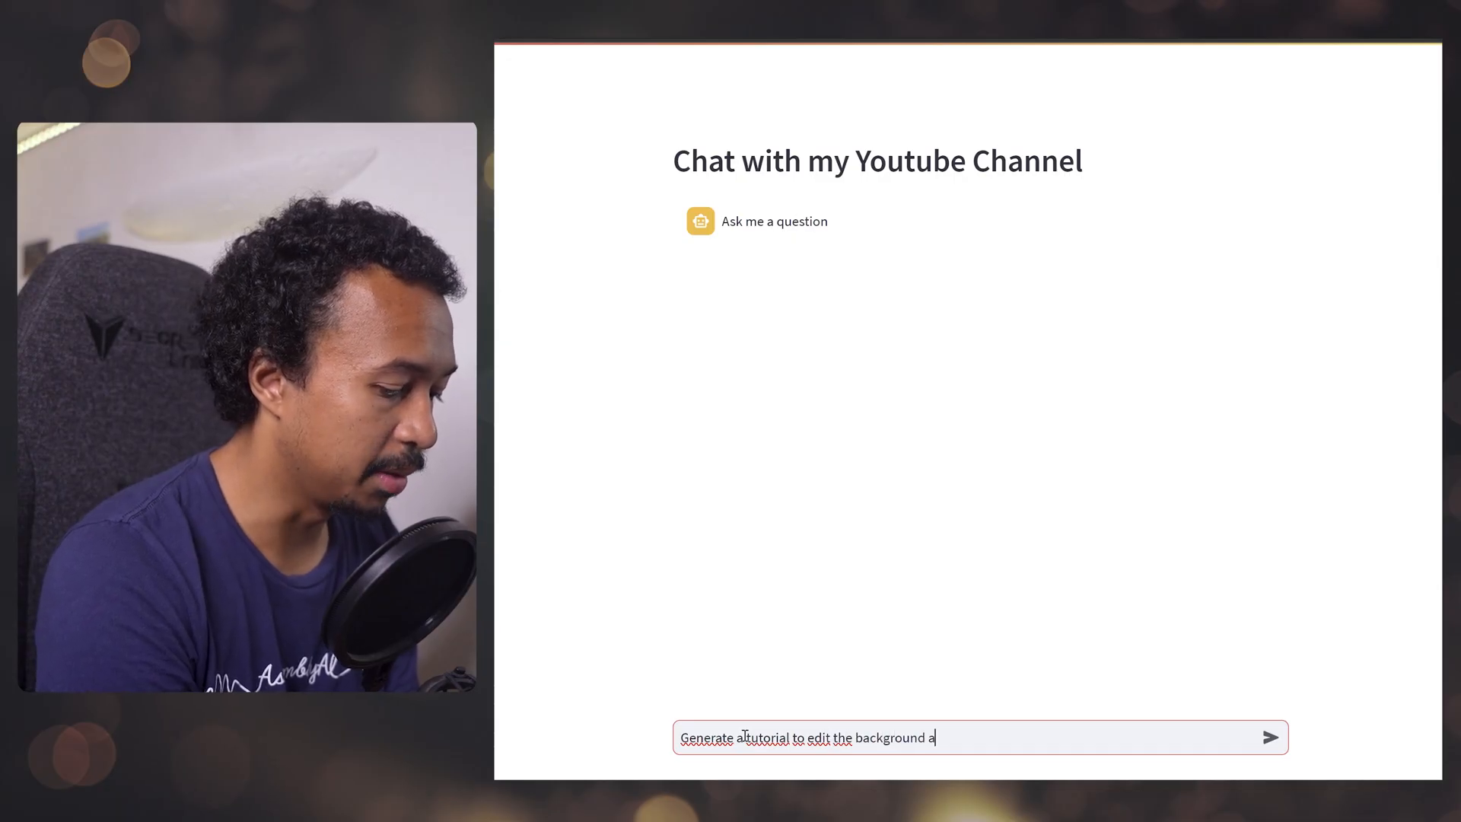
click(1271, 738)
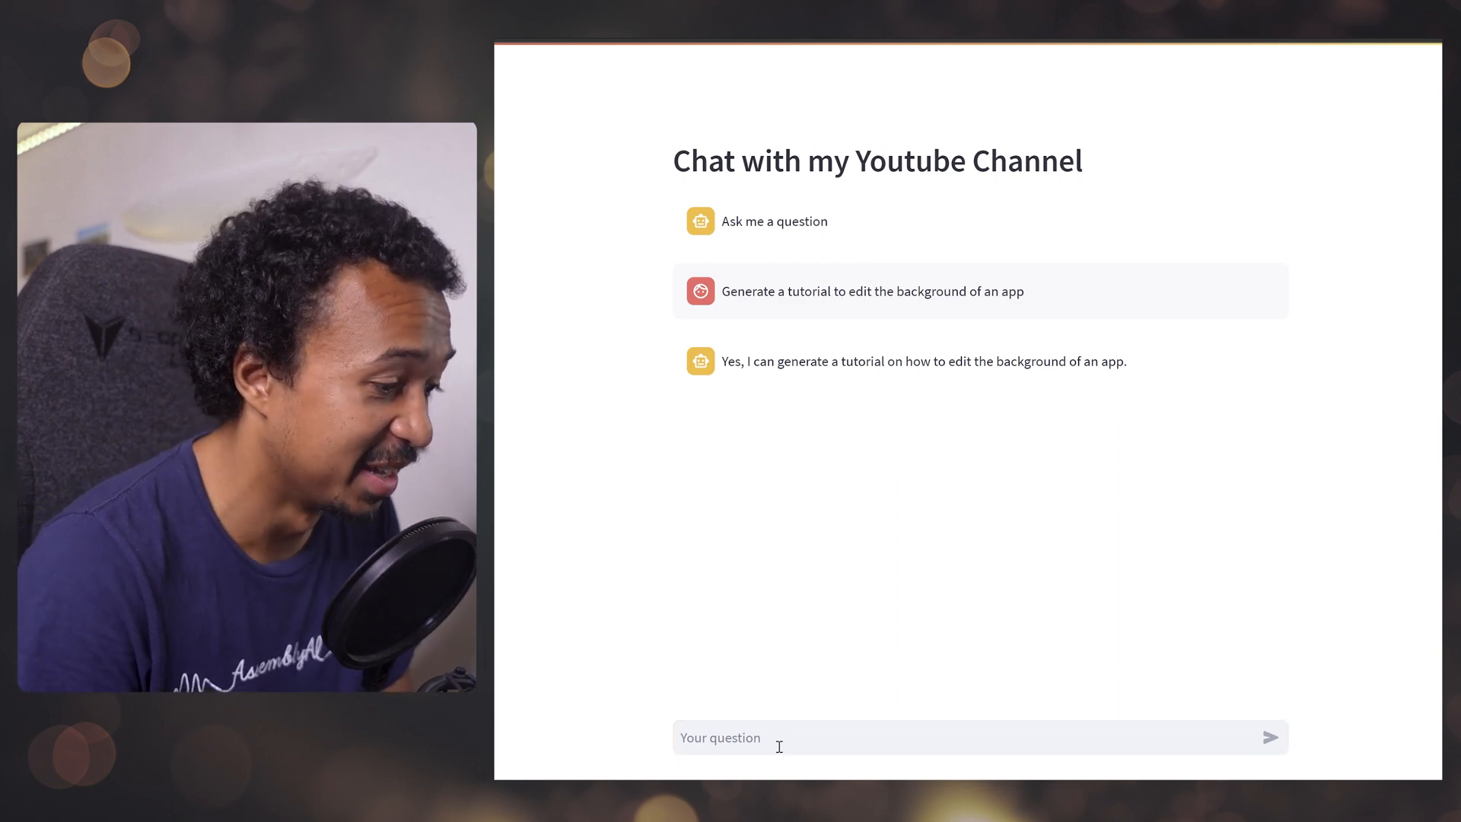
text(Then do)
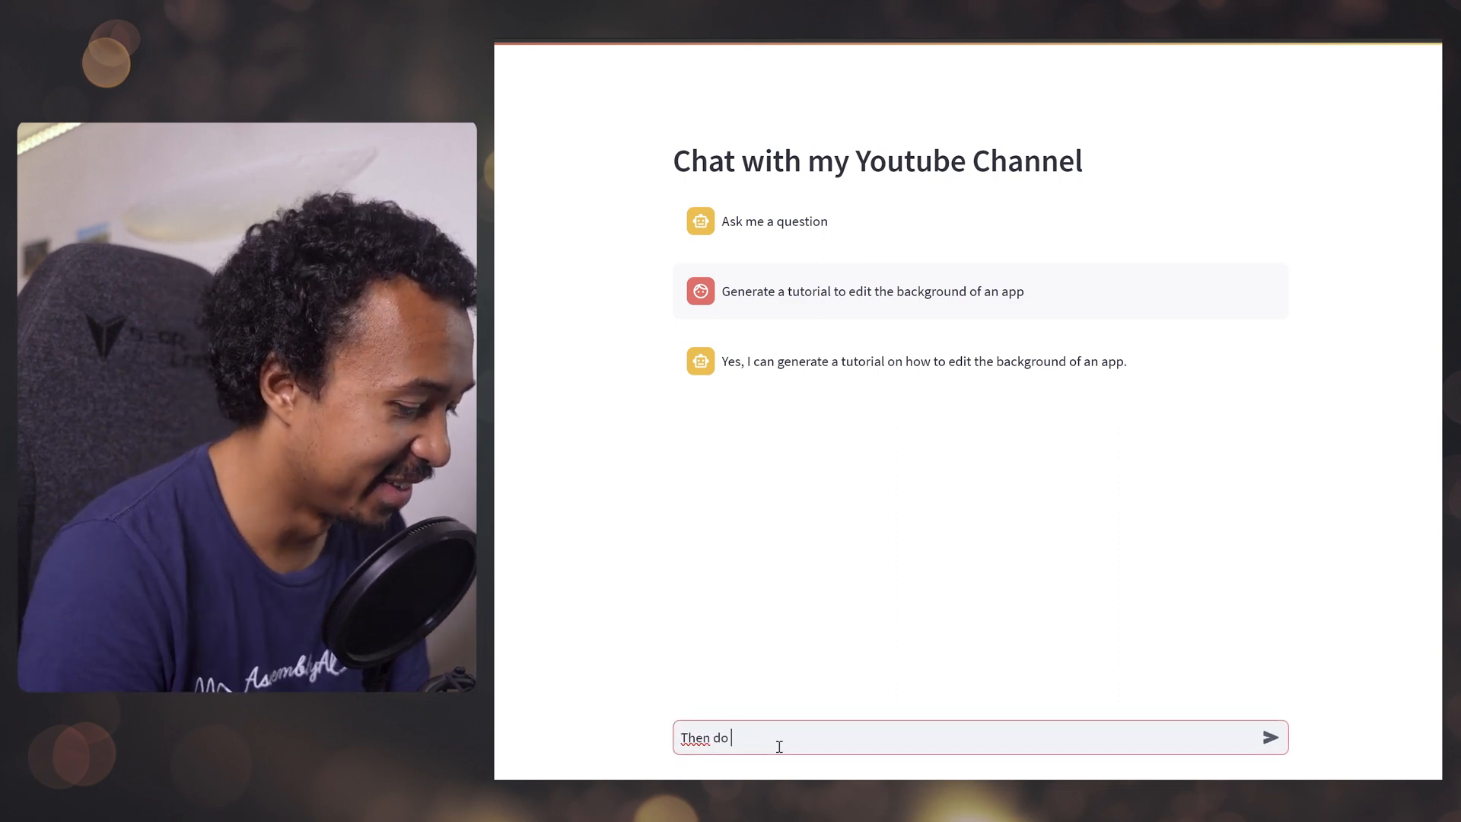
click(1269, 738)
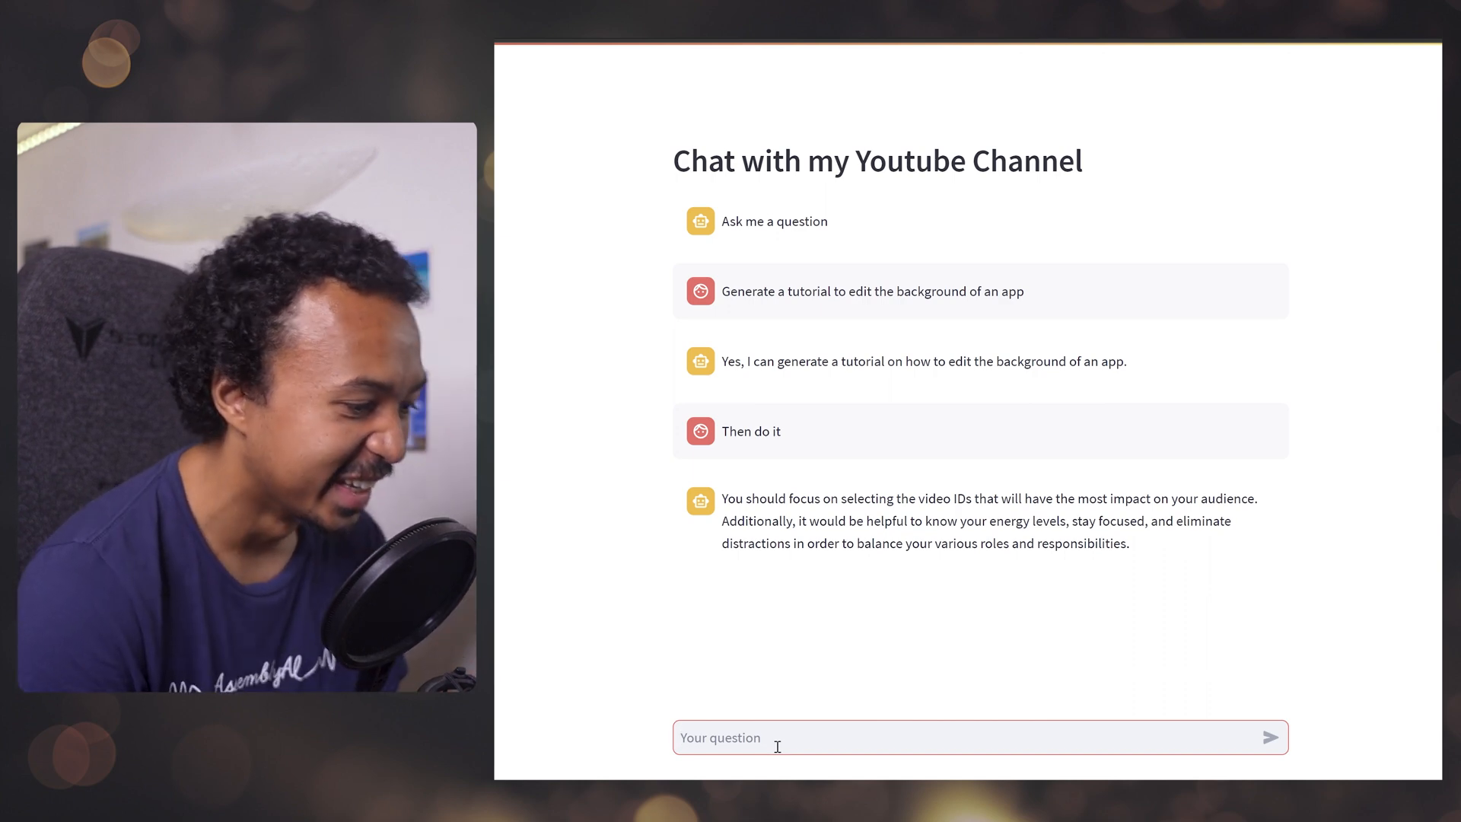
text(I mean w)
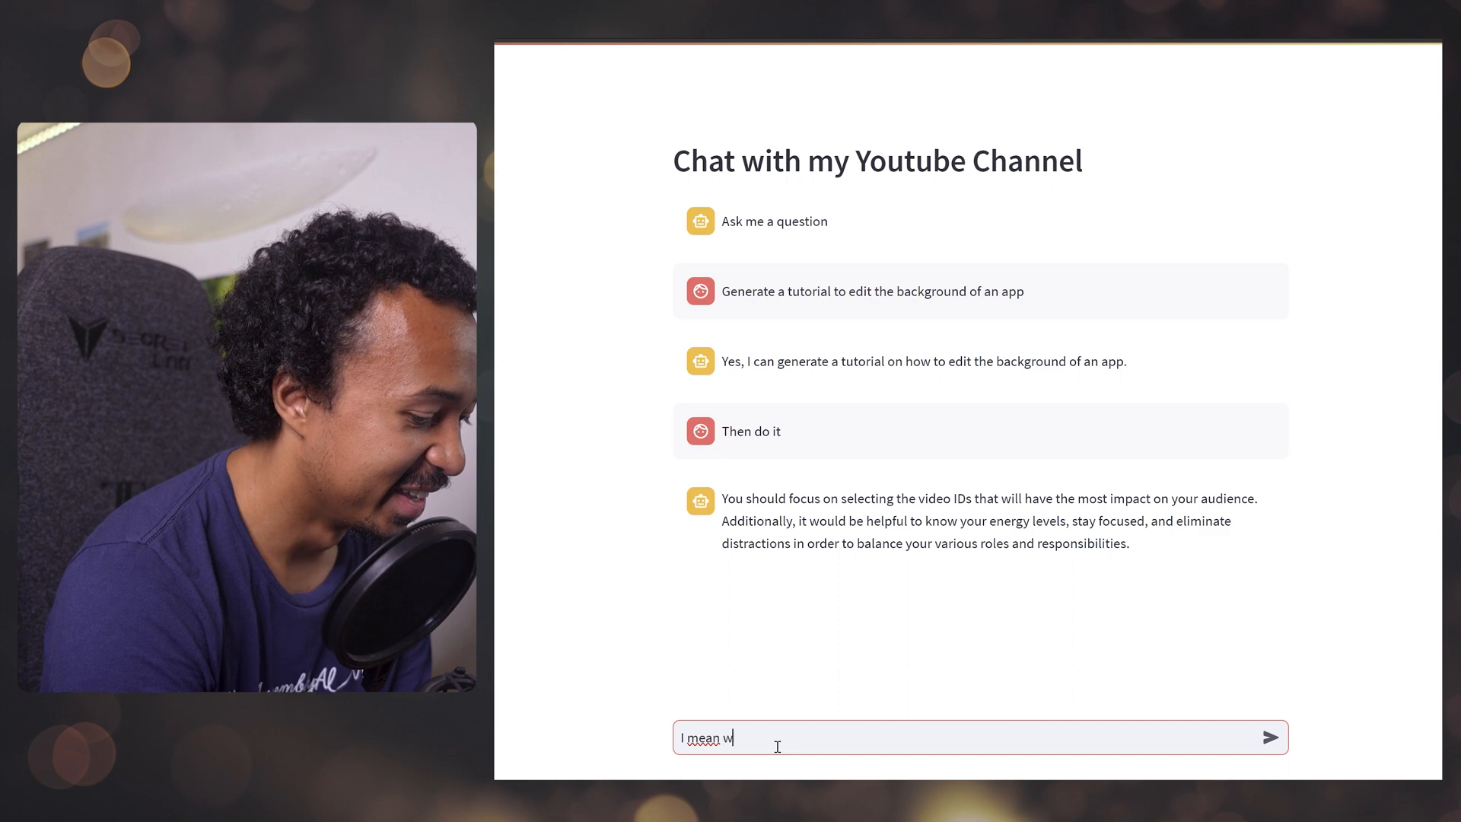
click(1266, 738)
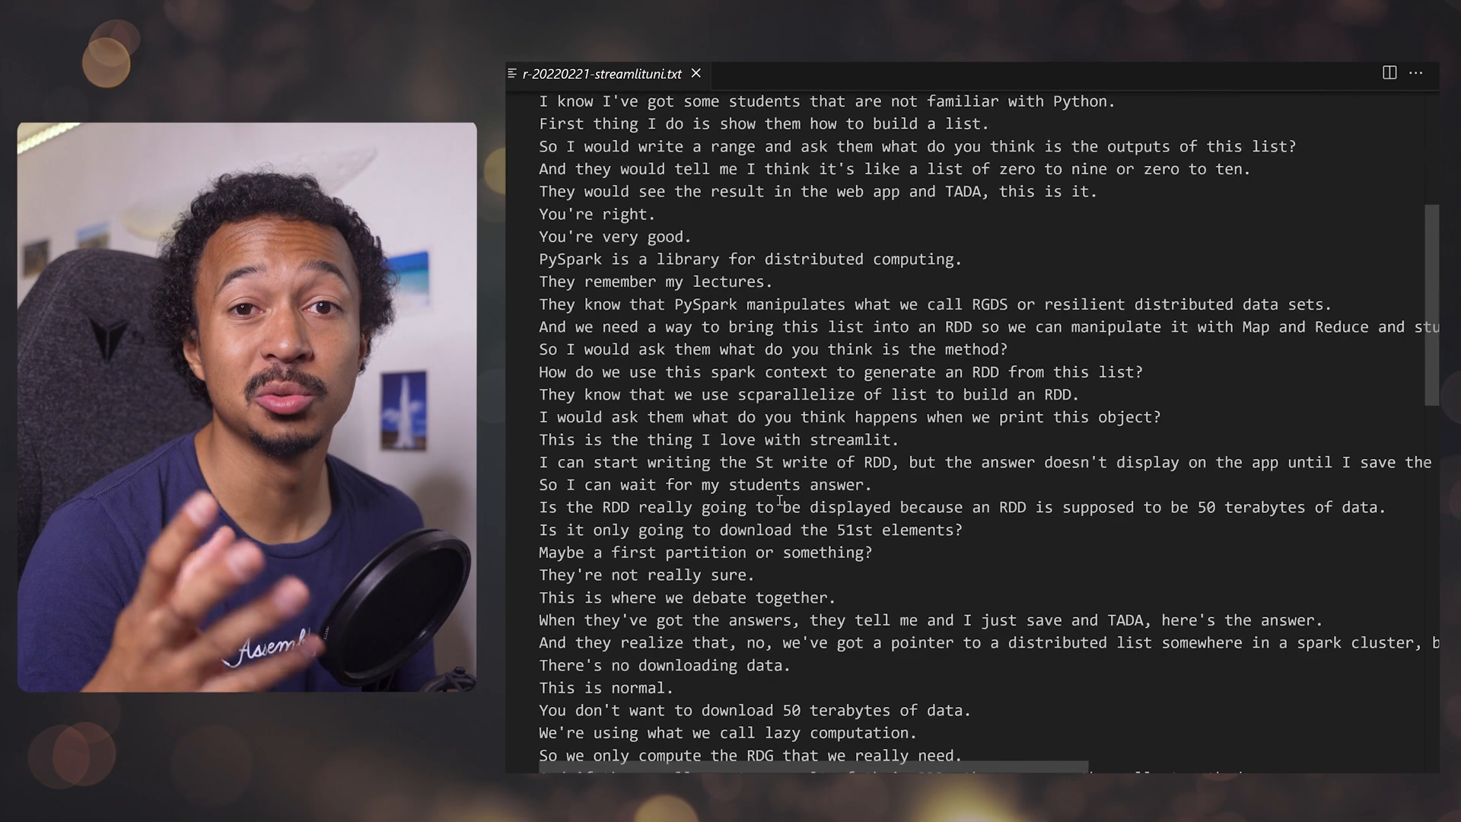
Step: Scroll through the r-20220228-streamlitall-1.txt transcript to the Altair and Plotly passage
scroll(down, 3)
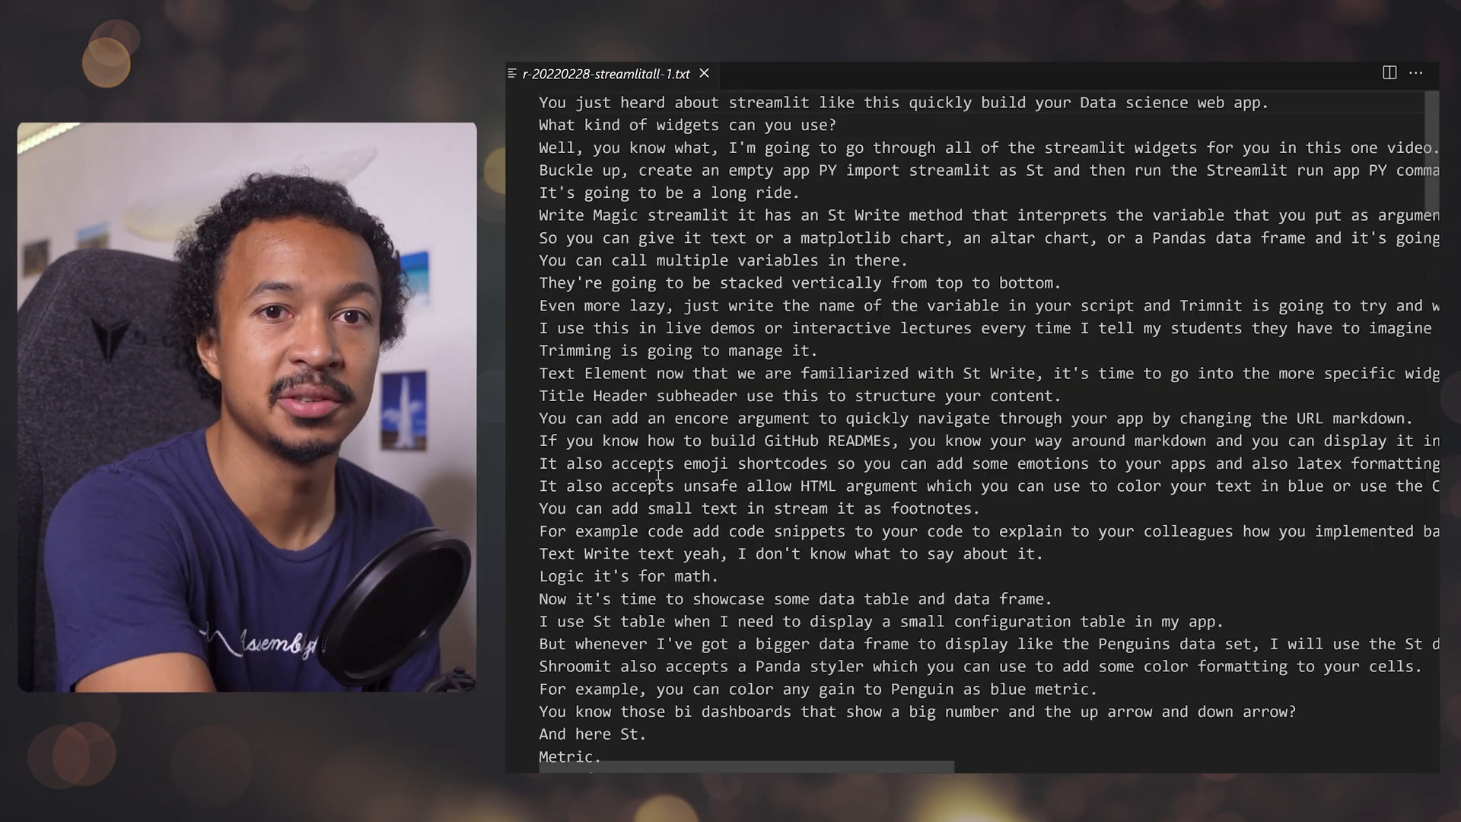
scroll(down, 3)
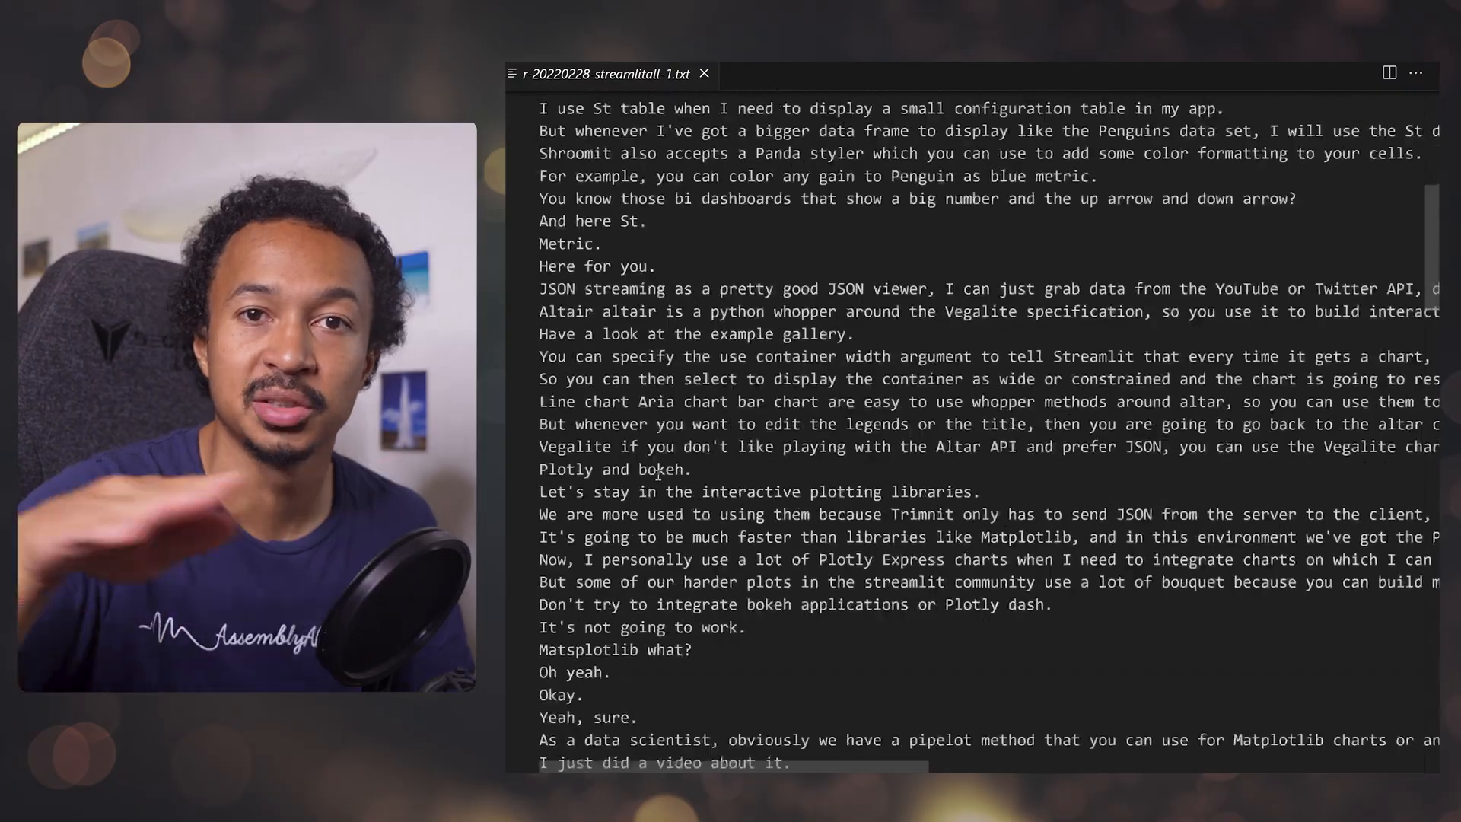